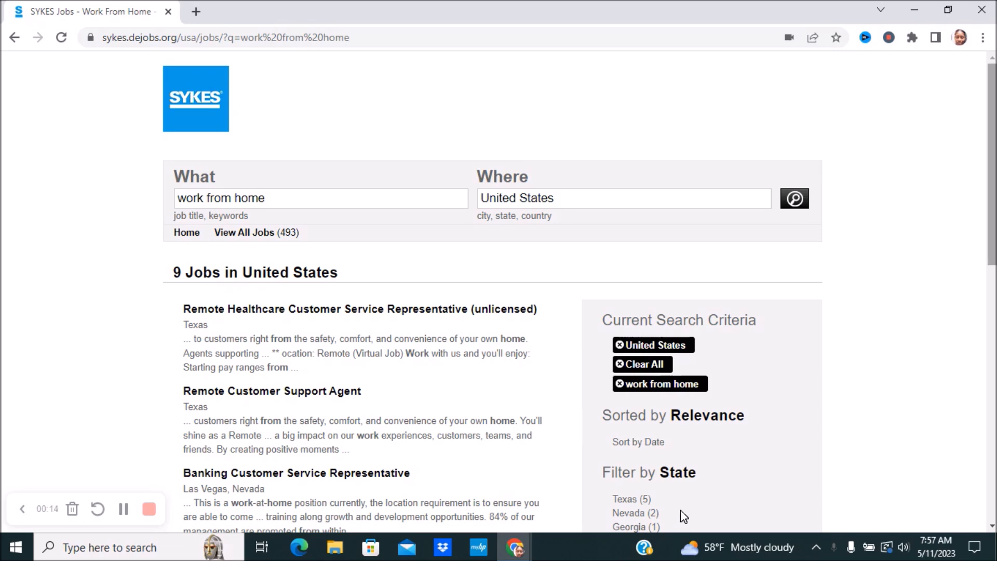
Scroll the full 493-job list down to the Filter by Country section
scroll("down", 3)
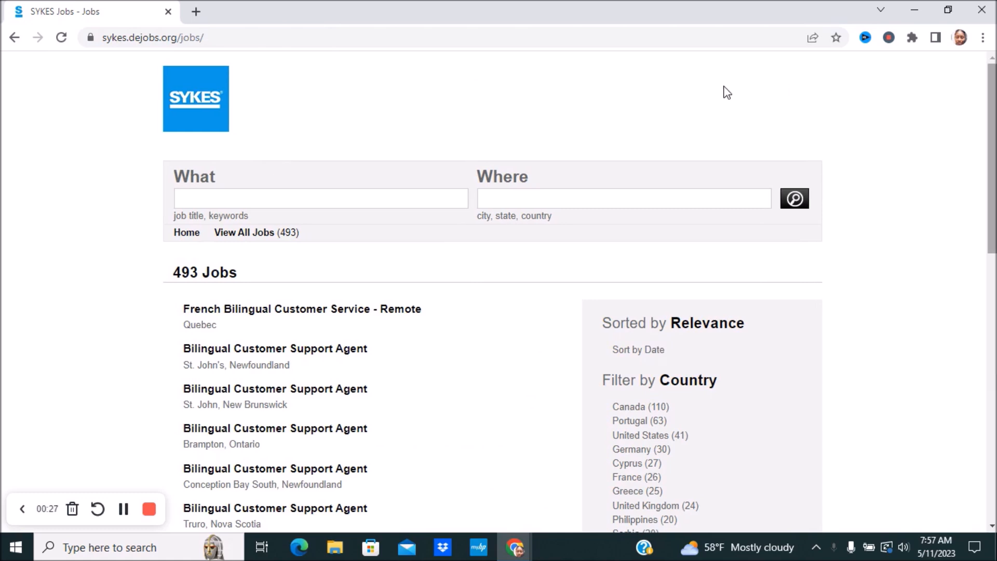
scroll("down", 3)
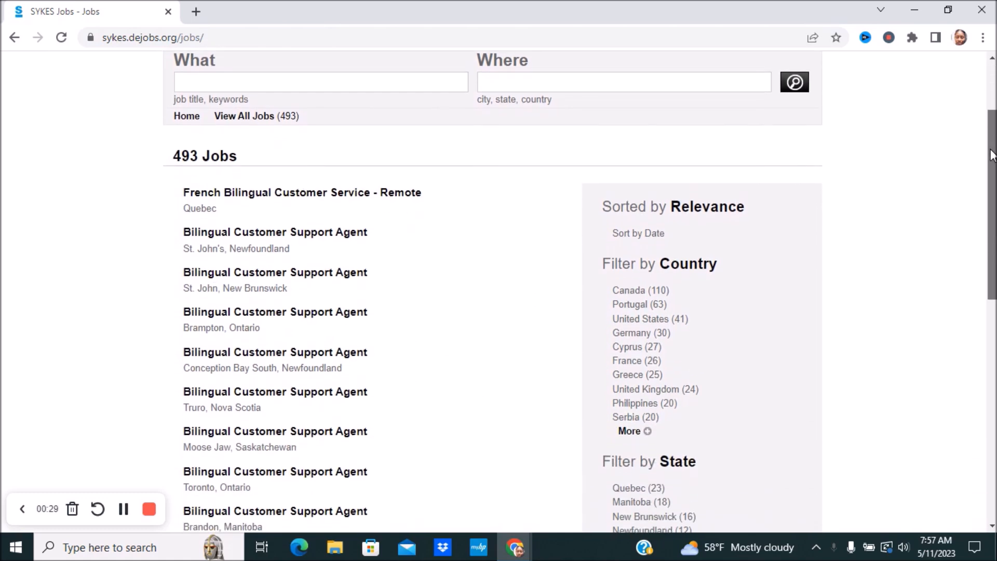
scroll("down", 3)
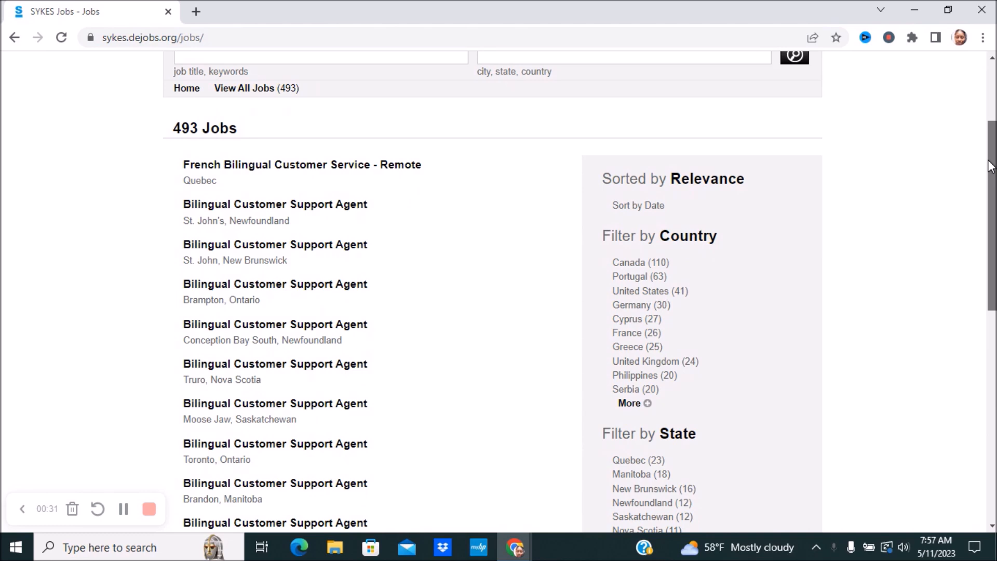
scroll("down", 3)
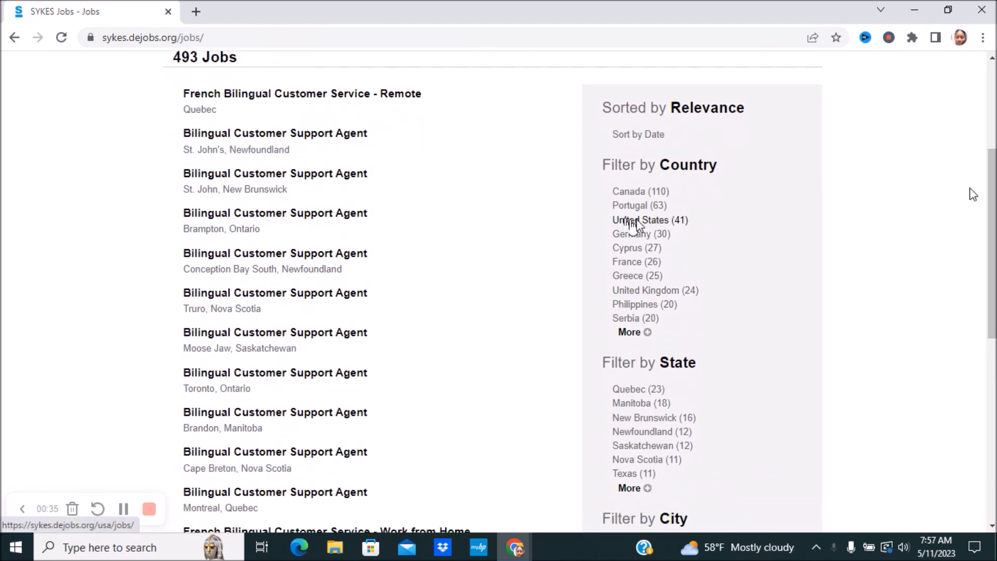
Filter by United States (41) and browse the narrowed job list
left_click(641, 219)
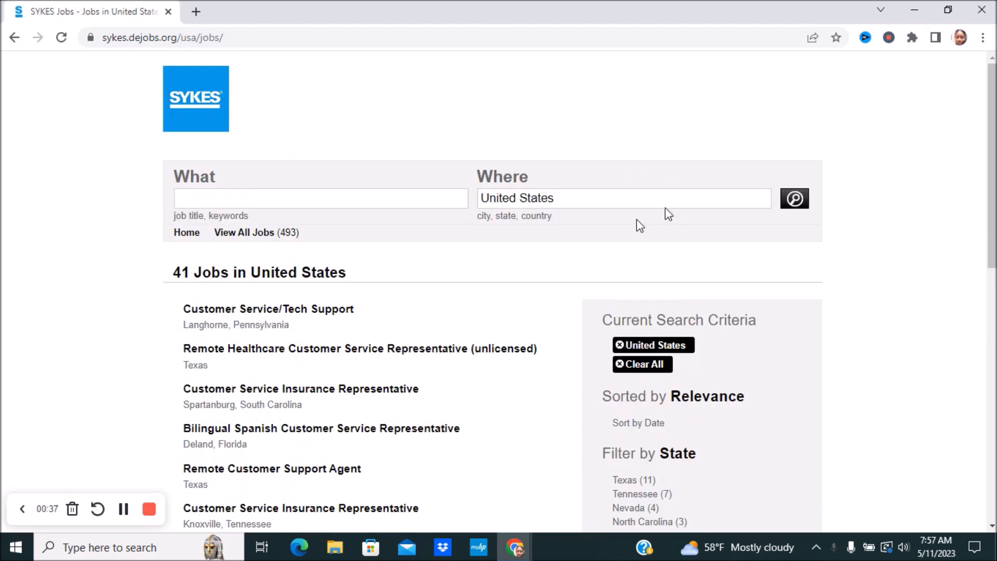
mouse_move(640, 226)
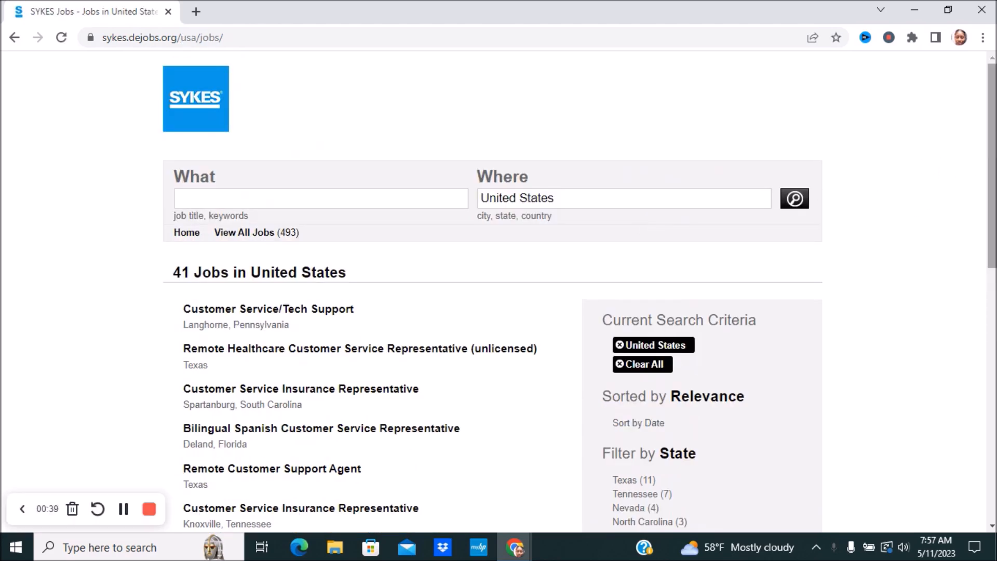
scroll("down", 3)
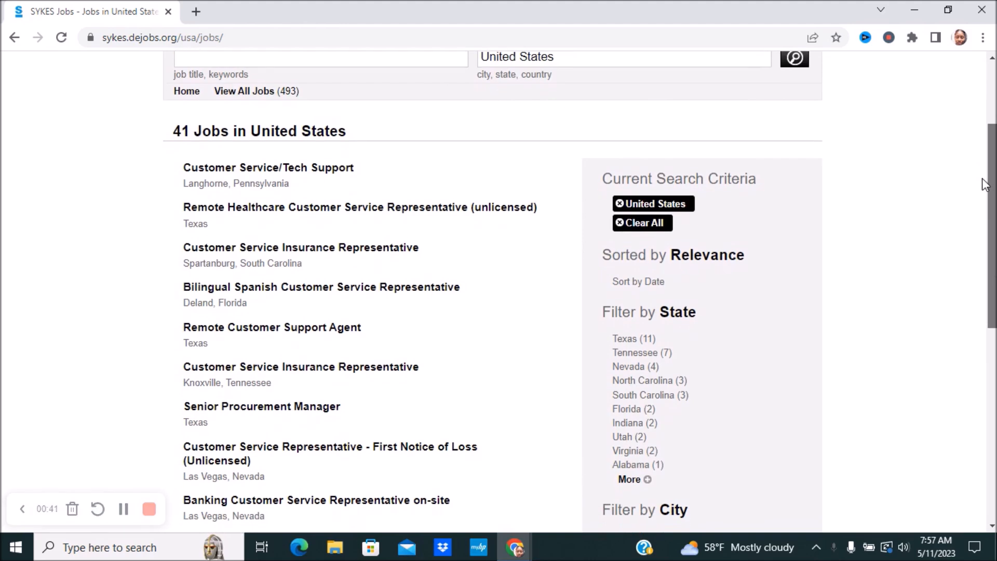
scroll("down", 3)
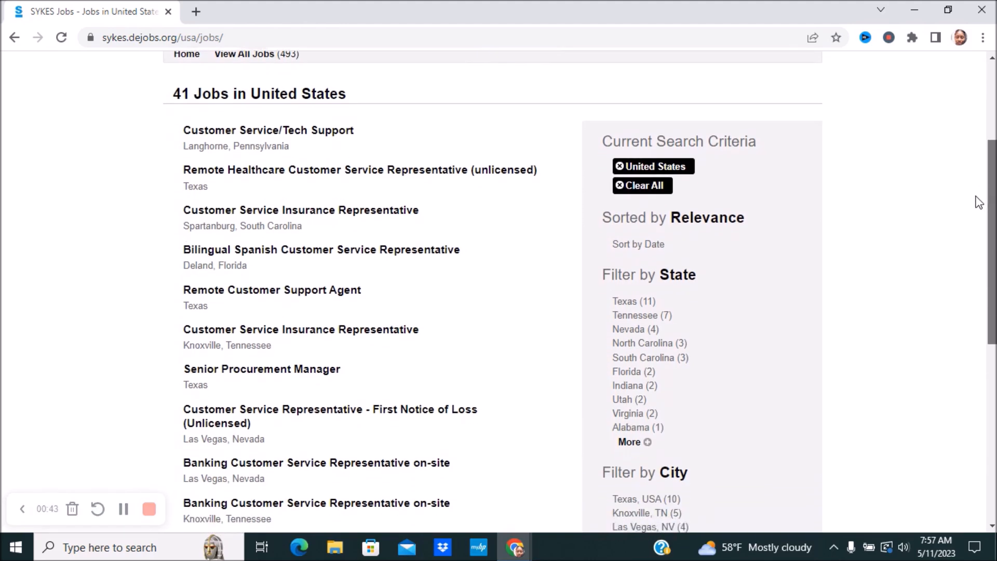
scroll("down", 3)
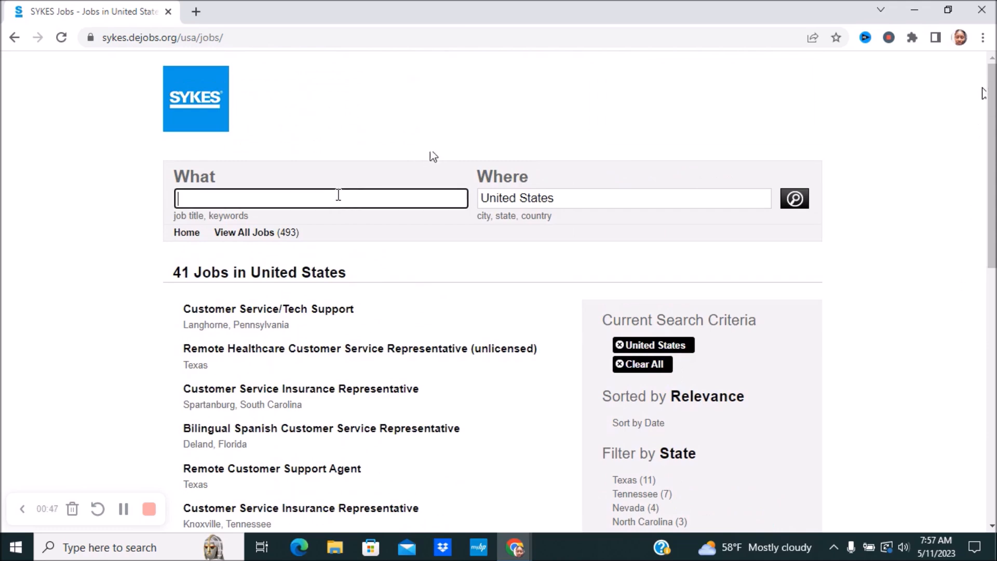
Search the keyword 'remote' within the United States and browse the 11 results
type("remote")
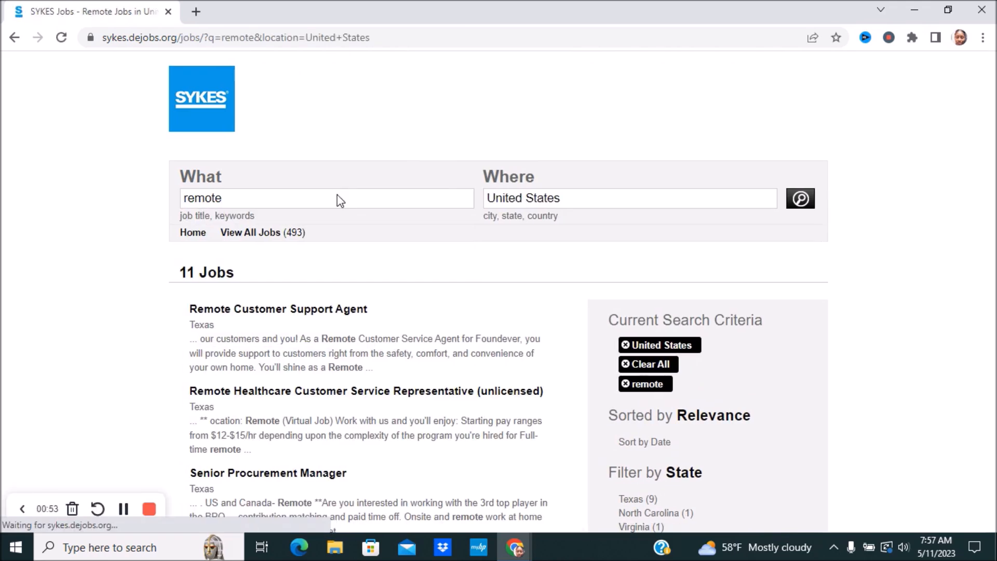
scroll("down", 3)
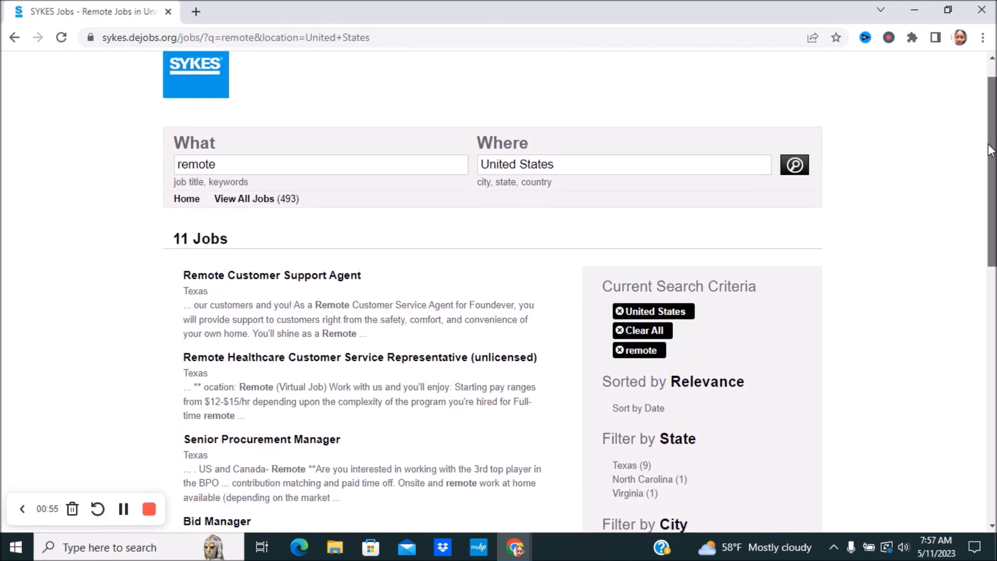
scroll("down", 3)
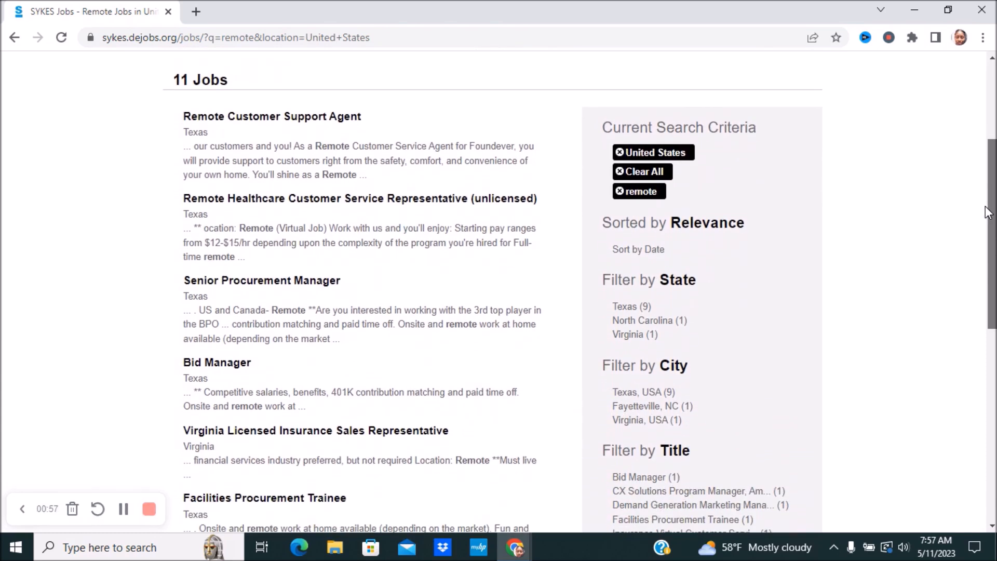
scroll("down", 3)
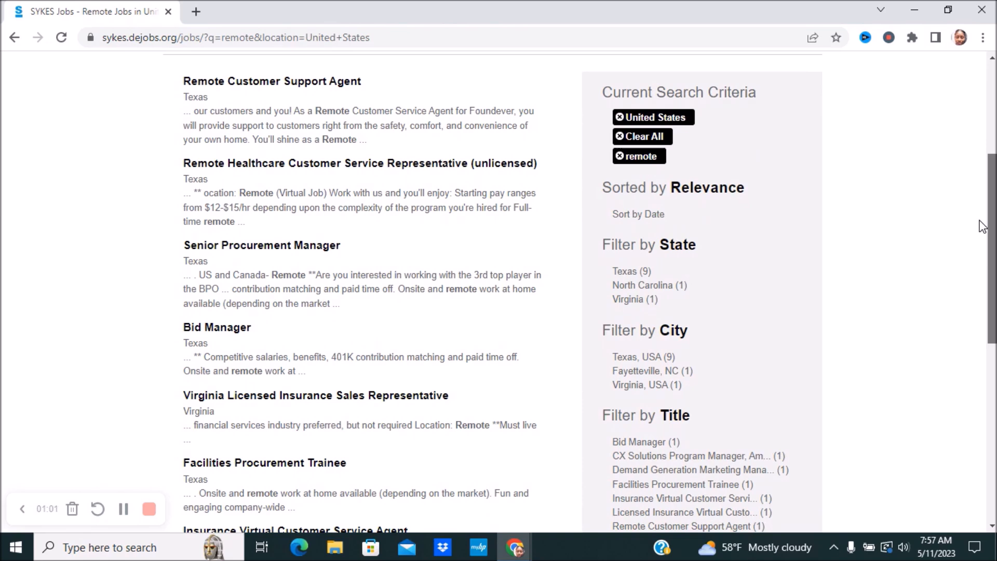
scroll("down", 3)
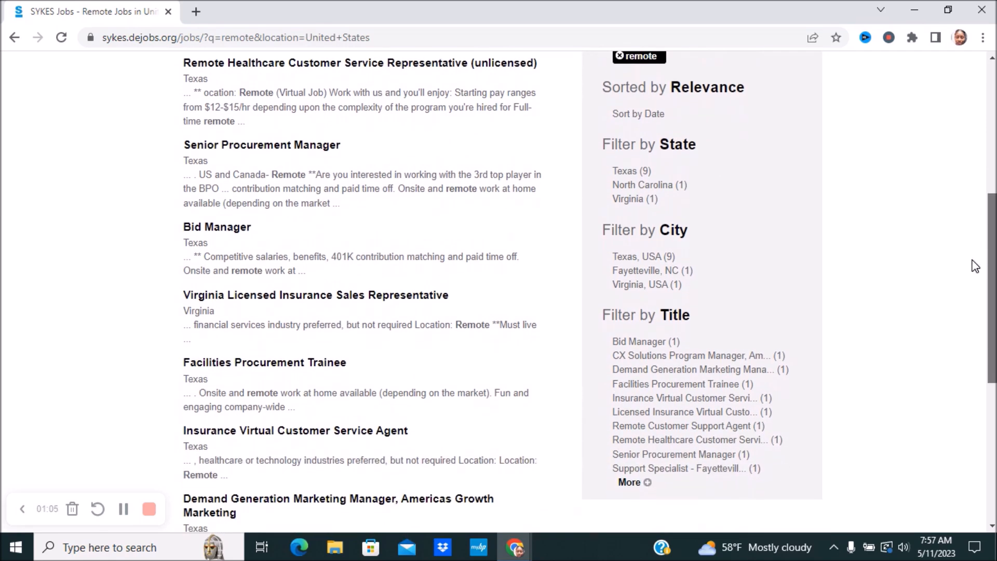
scroll("down", 3)
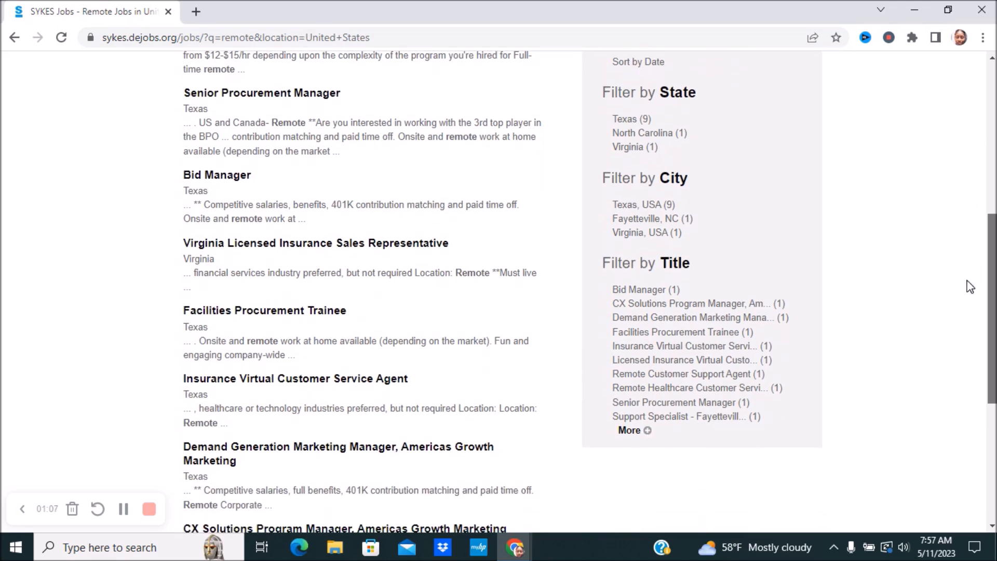
scroll("down", 3)
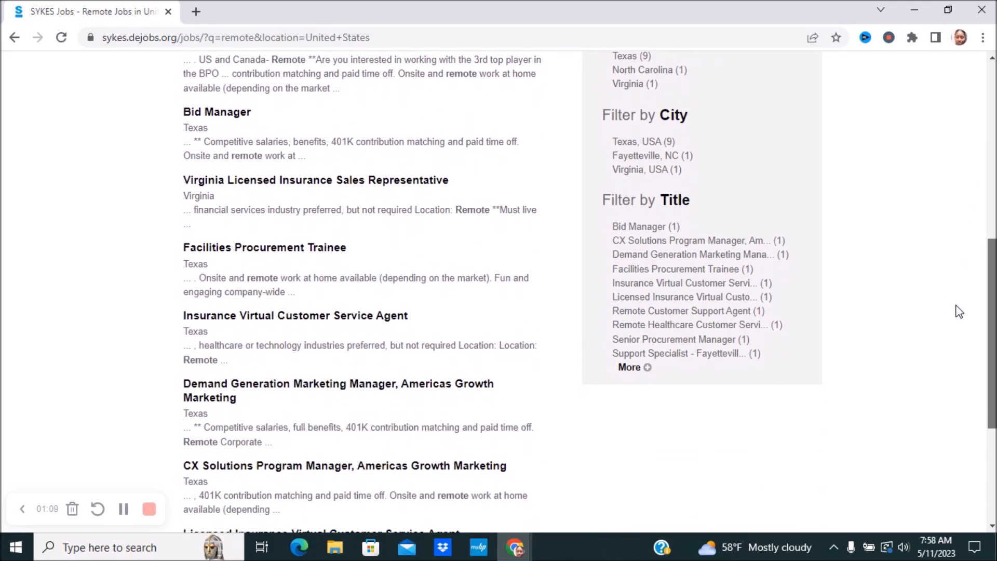
scroll("down", 3)
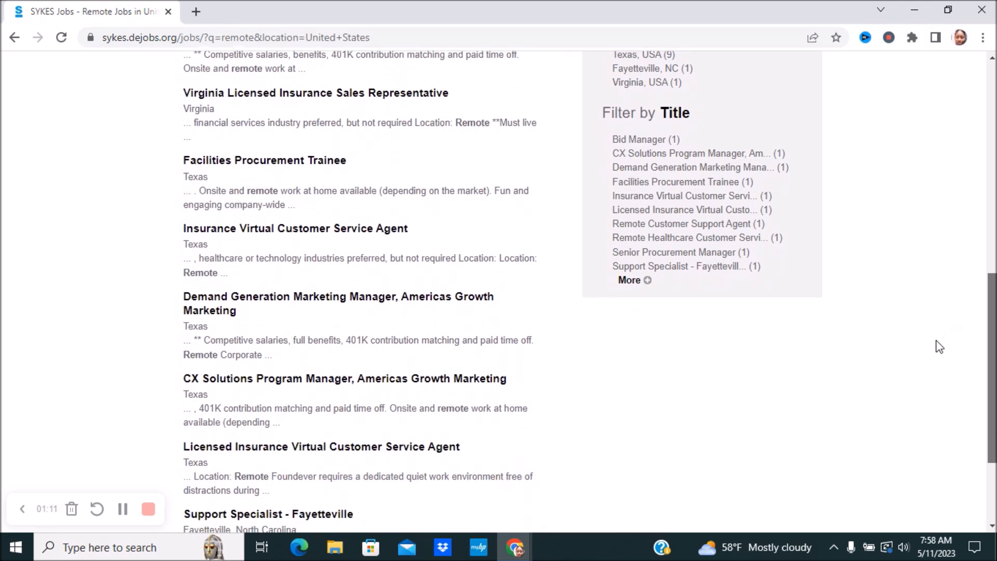
scroll("up", 3)
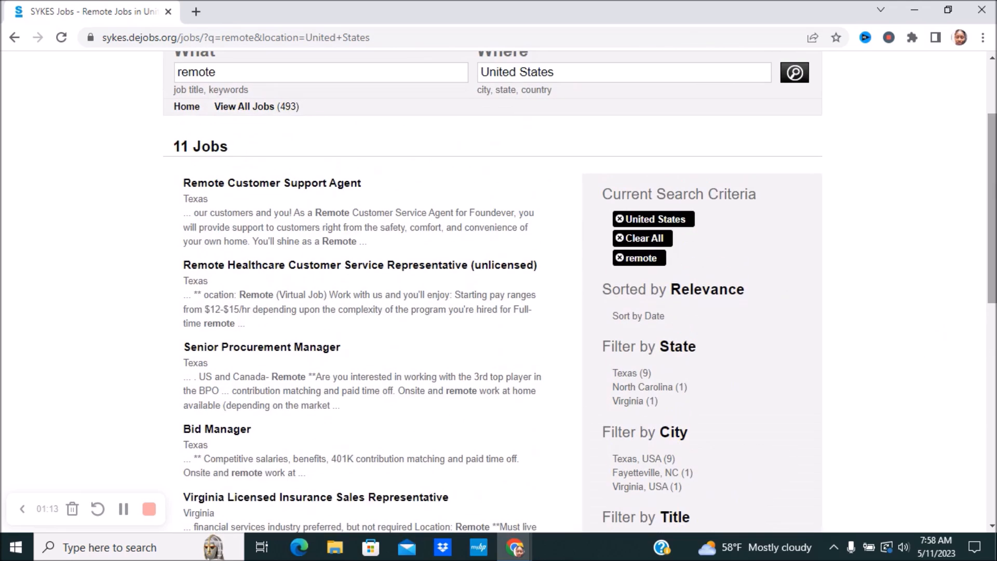
left_click(272, 183)
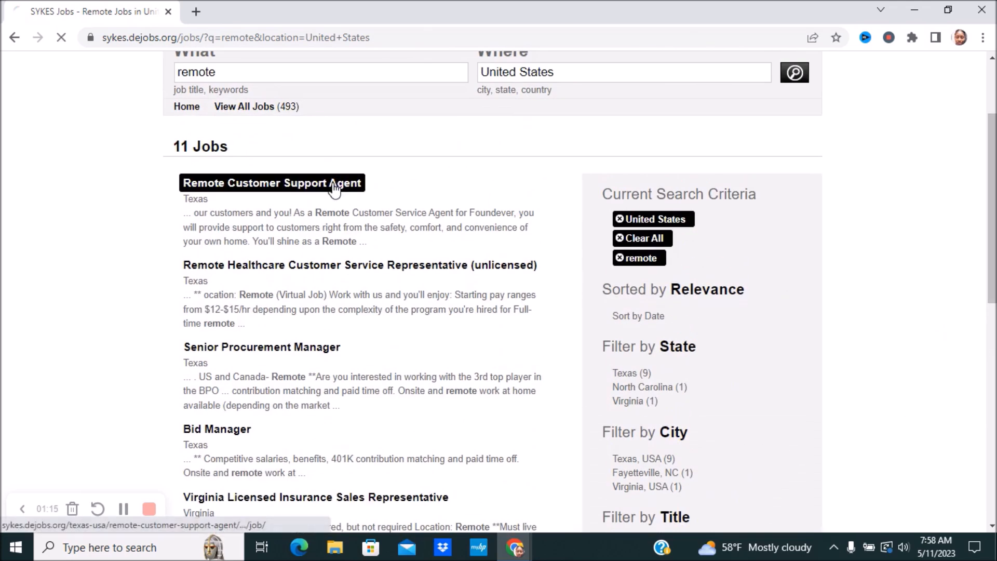
left_click(272, 183)
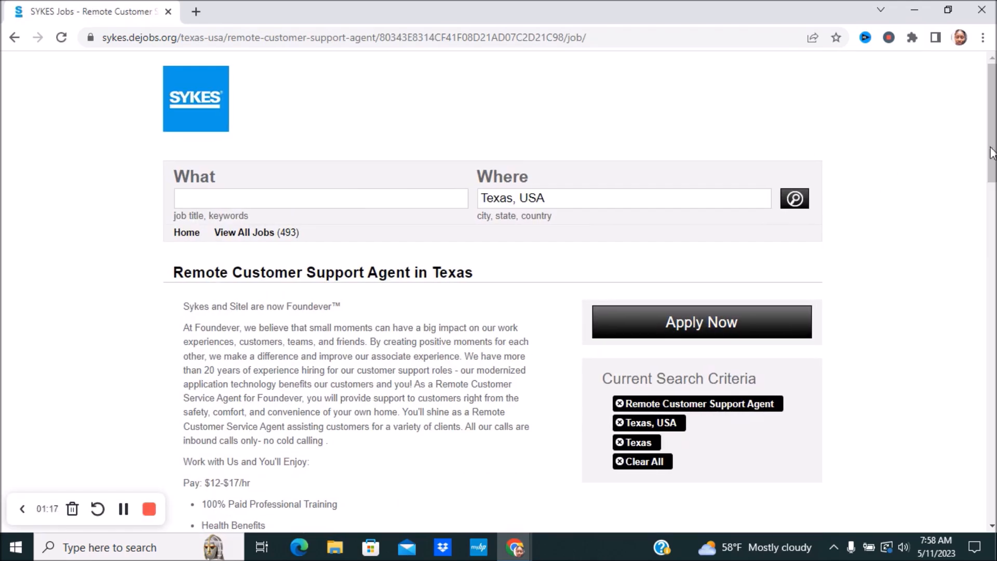
scroll("down", 3)
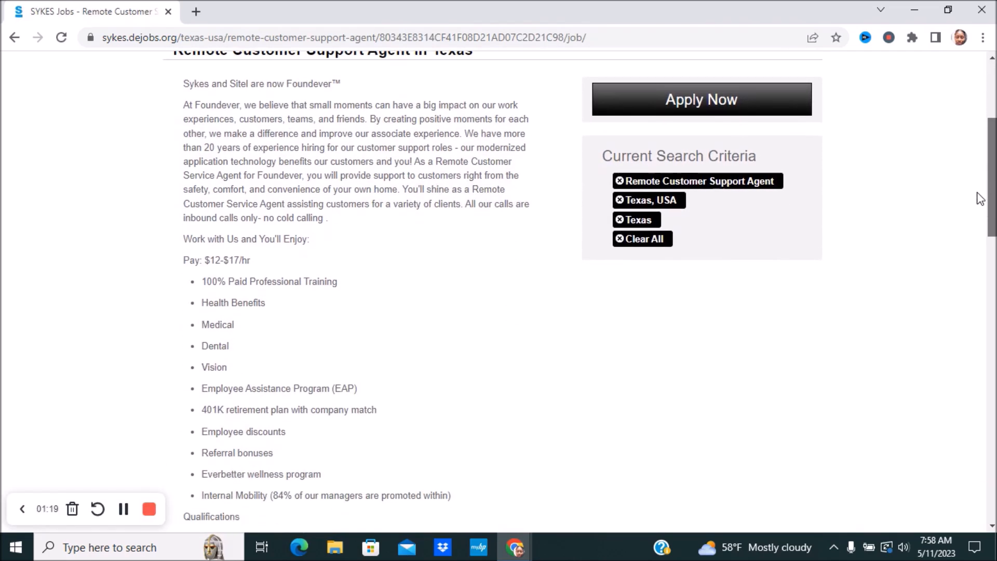
scroll("up", 3)
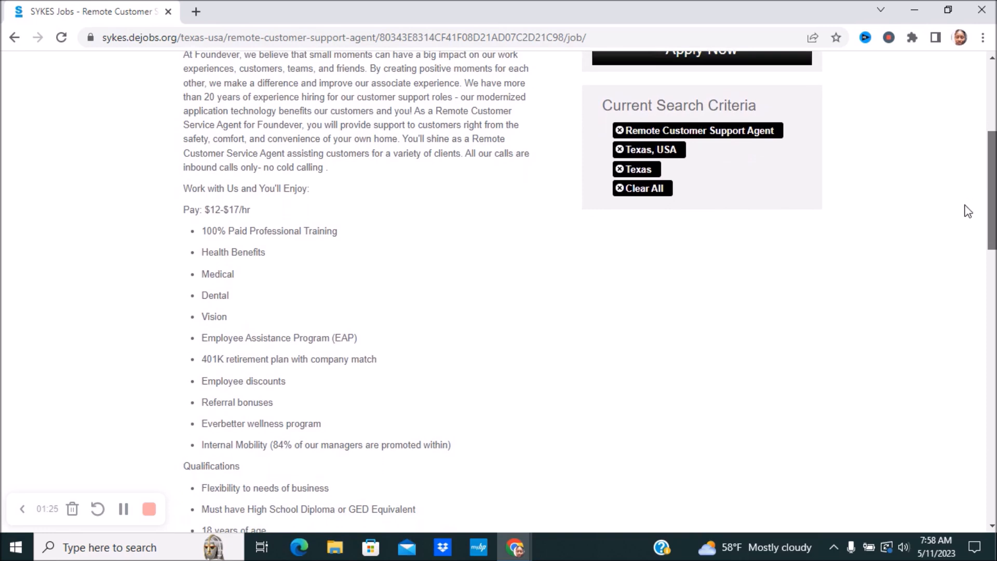
scroll("down", 3)
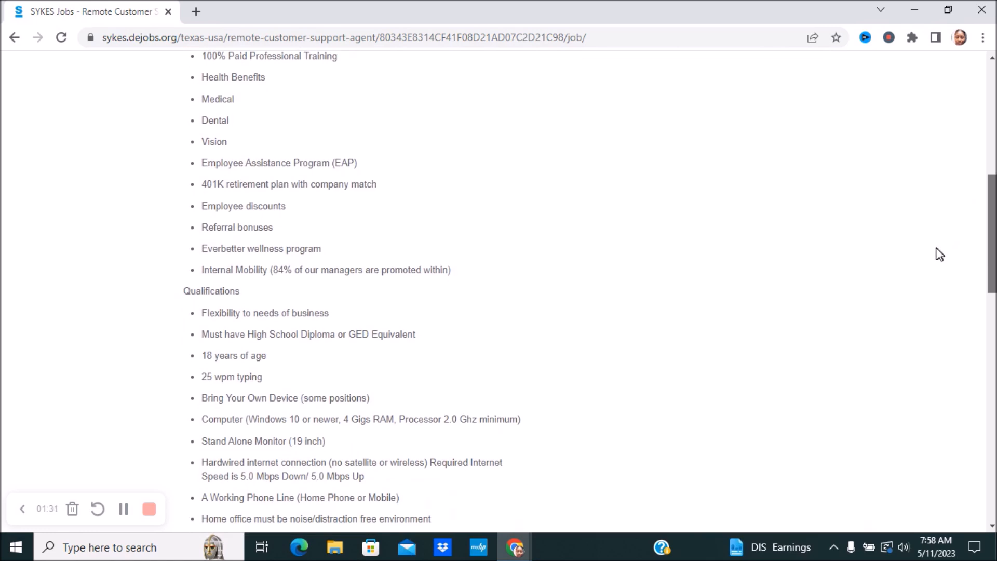
scroll("down", 3)
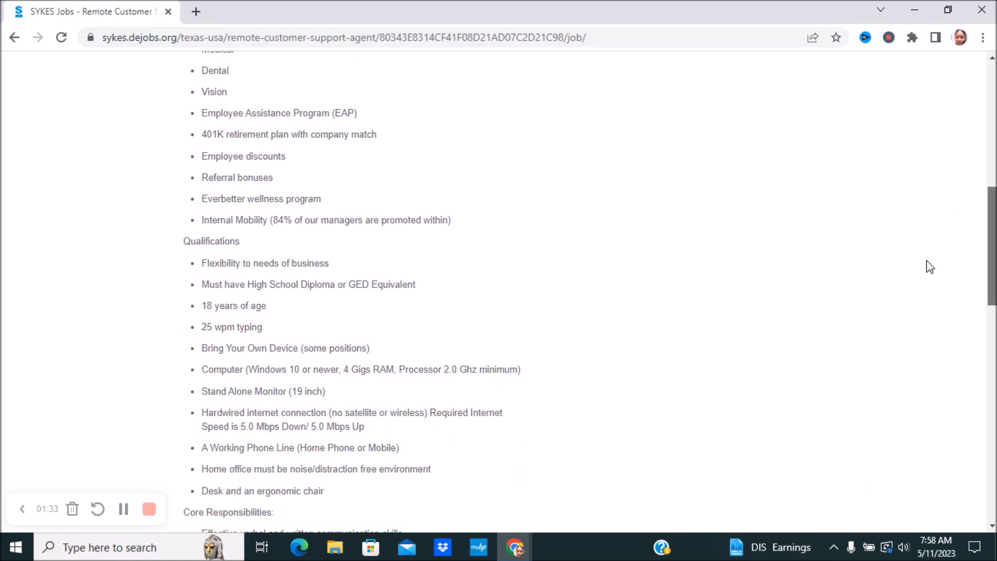
scroll("down", 3)
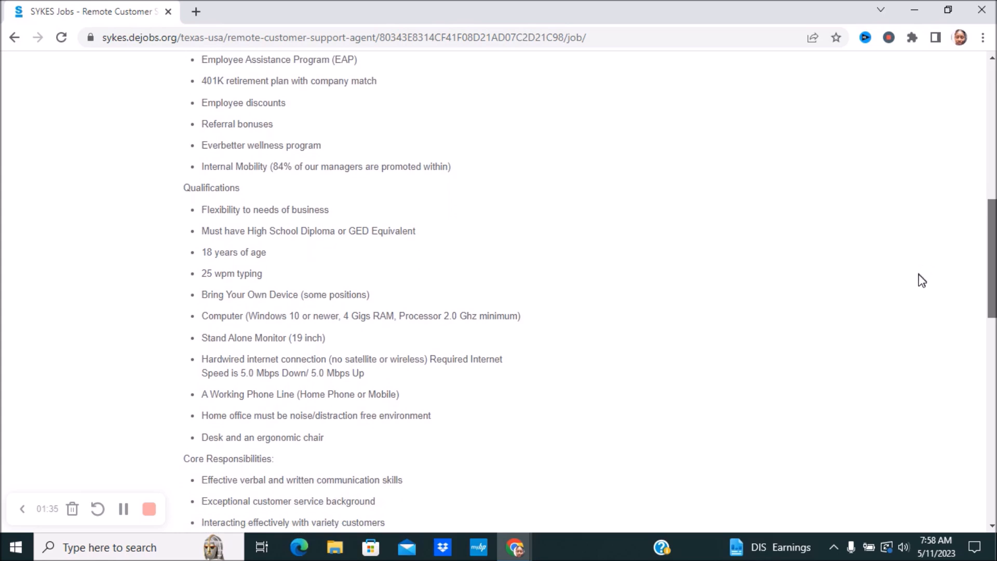
scroll("down", 3)
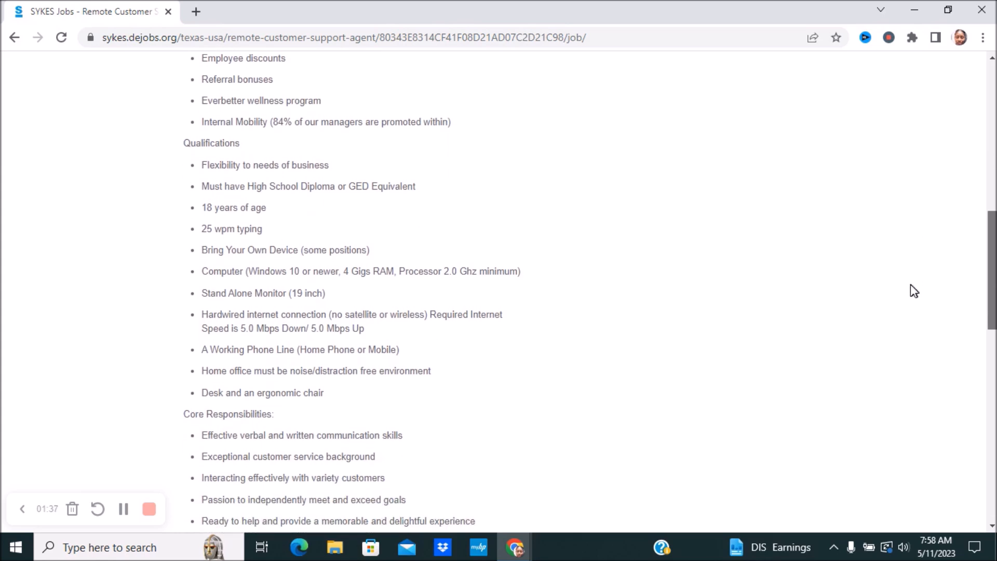
scroll("down", 3)
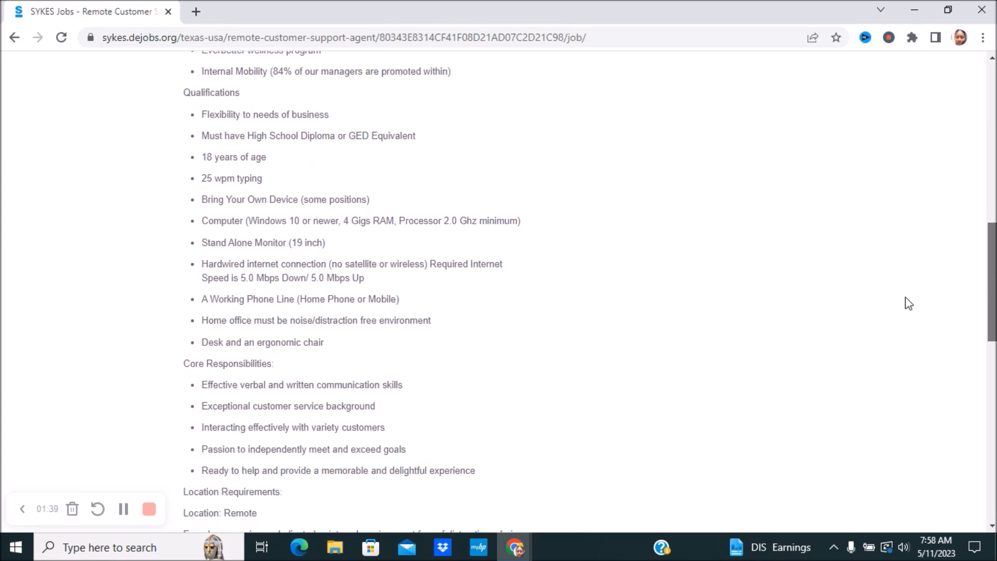
scroll("down", 3)
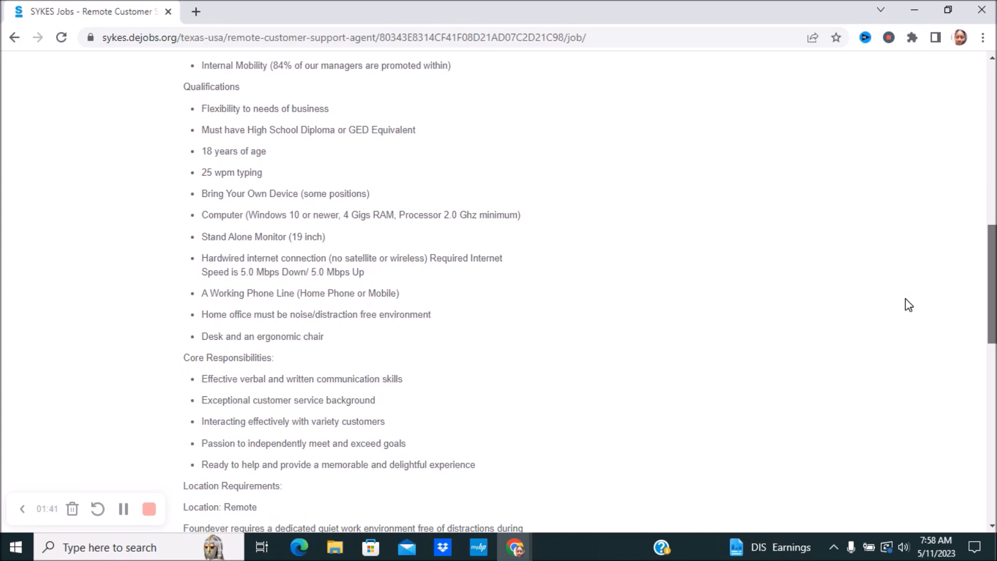
scroll("down", 3)
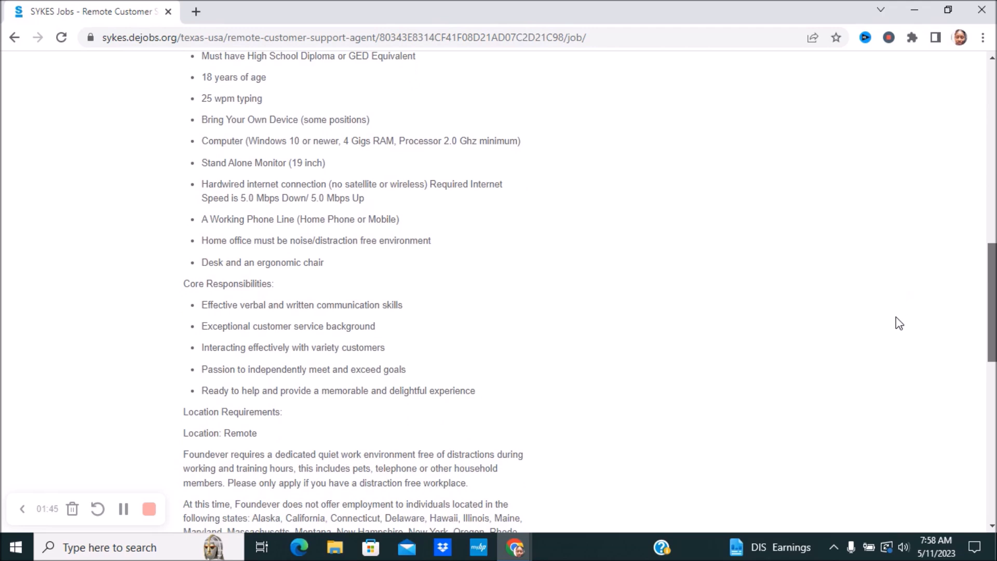
scroll("down", 3)
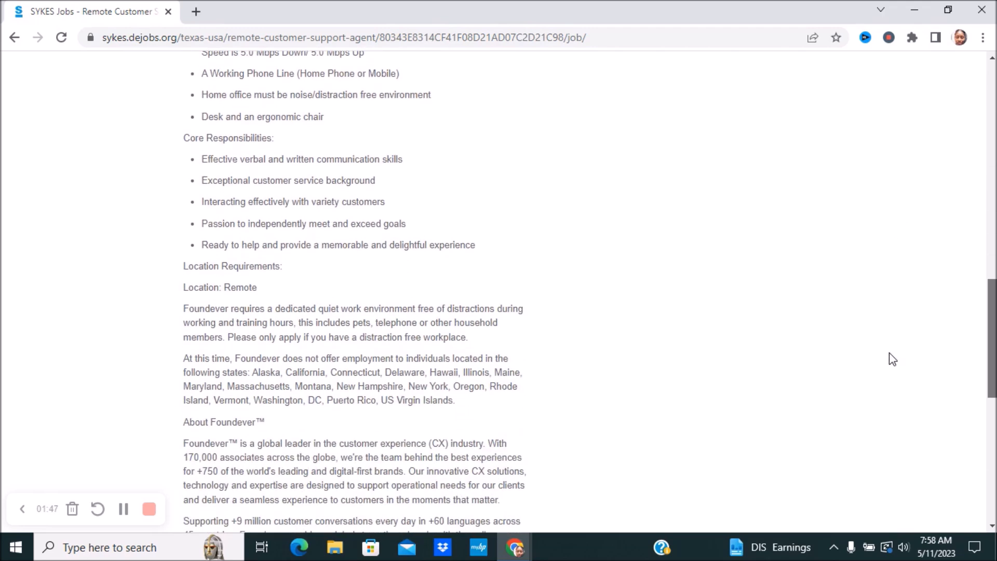
scroll("down", 3)
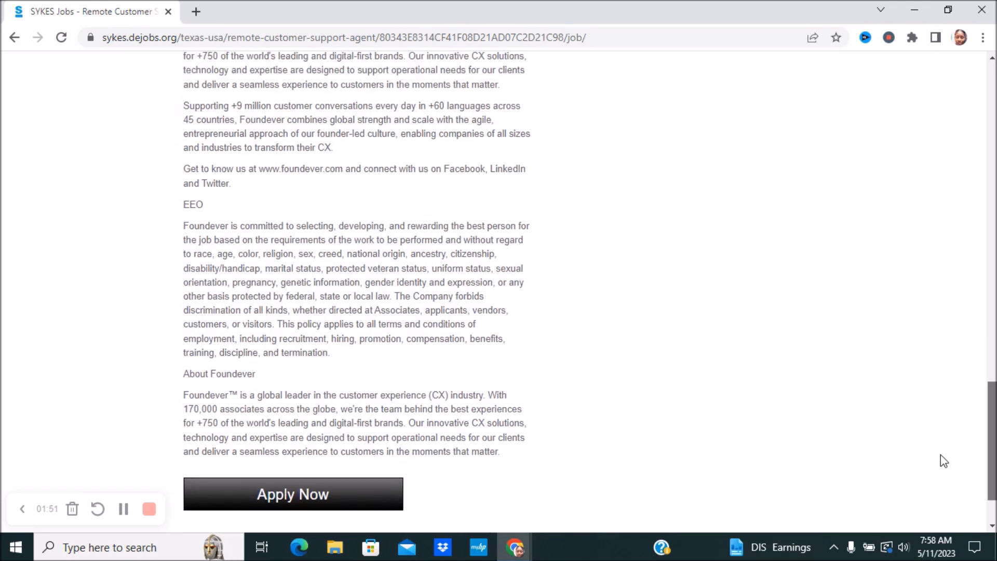
scroll("up", 3)
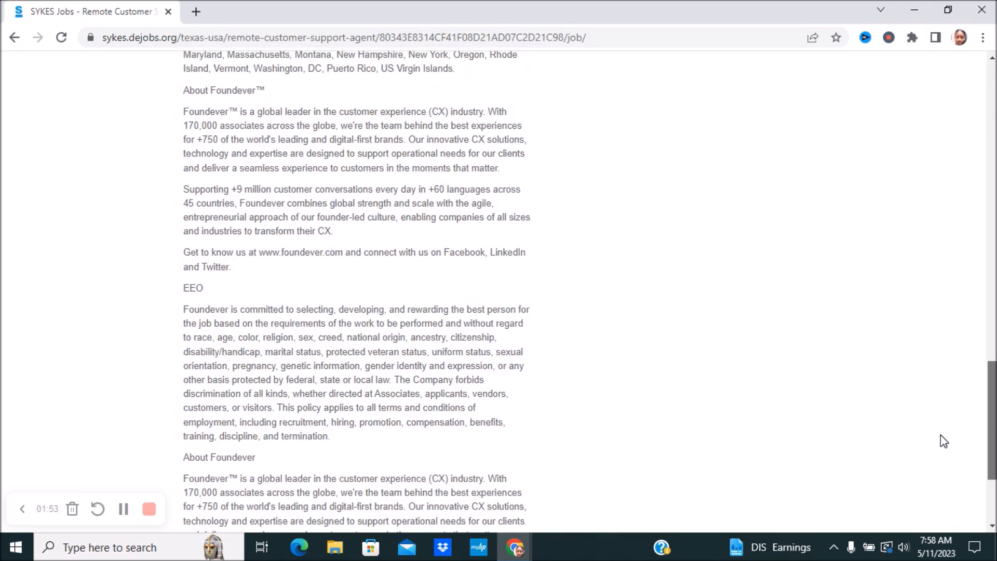
scroll("up", 3)
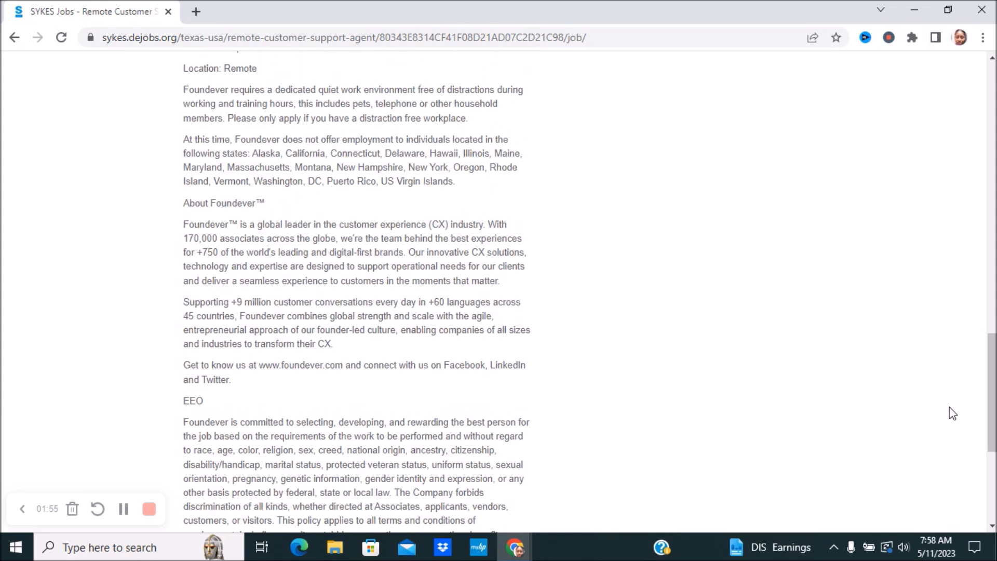
mouse_move(177, 142)
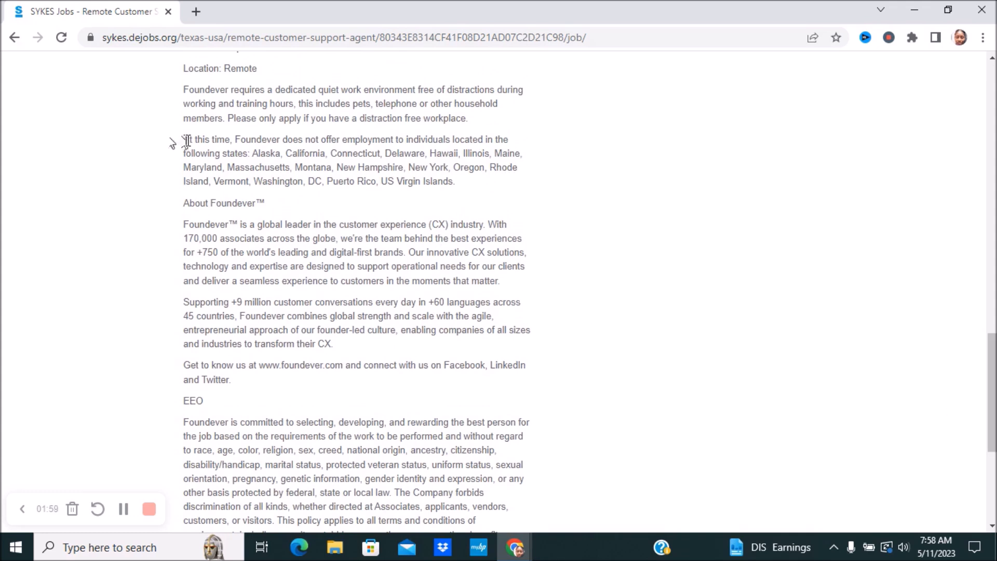
Select the 'At this time, Foundever does not offer employment…' paragraph of excluded states
left_click_drag(184, 140, 289, 167)
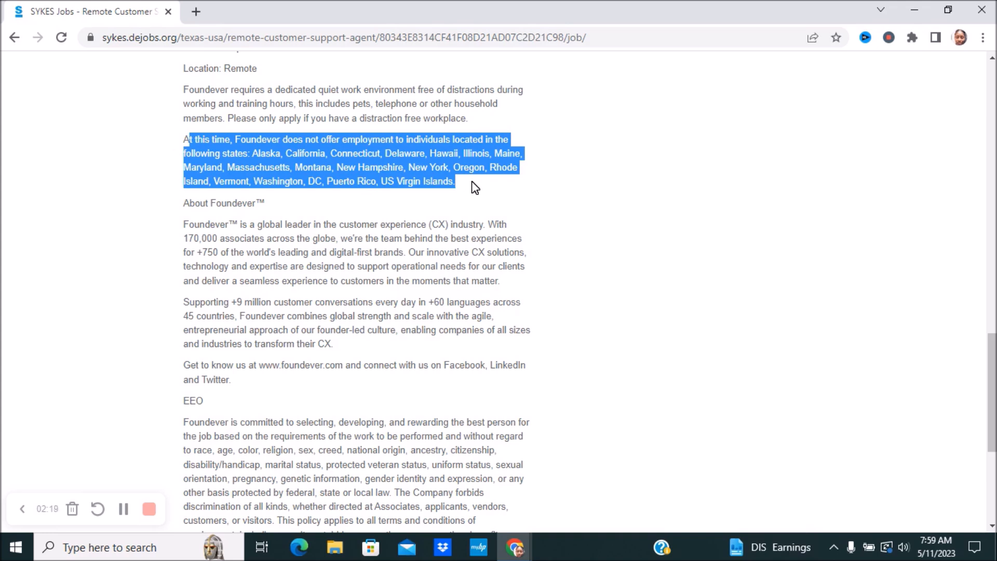
mouse_move(850, 252)
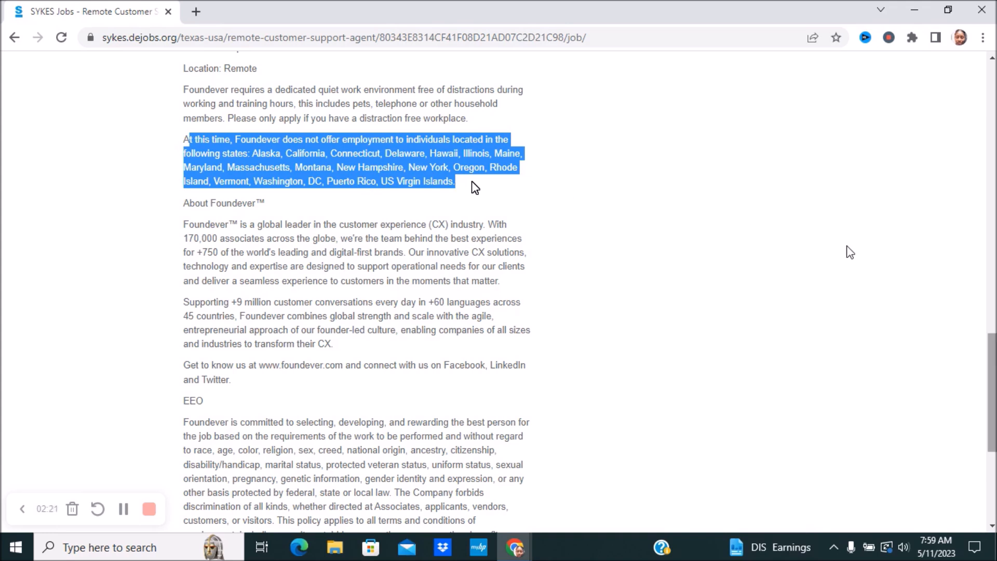
scroll("up", 3)
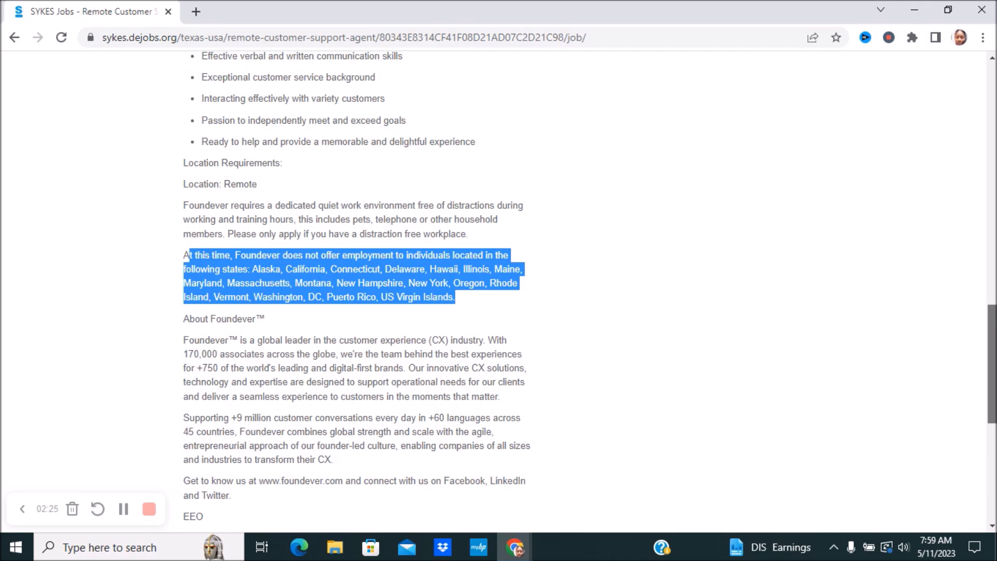
scroll("down", 3)
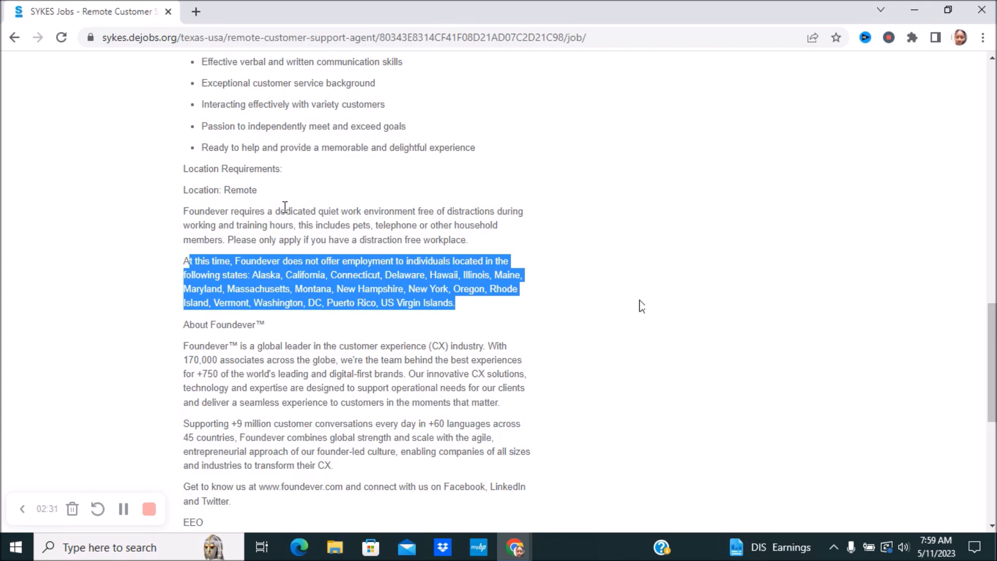
mouse_move(447, 257)
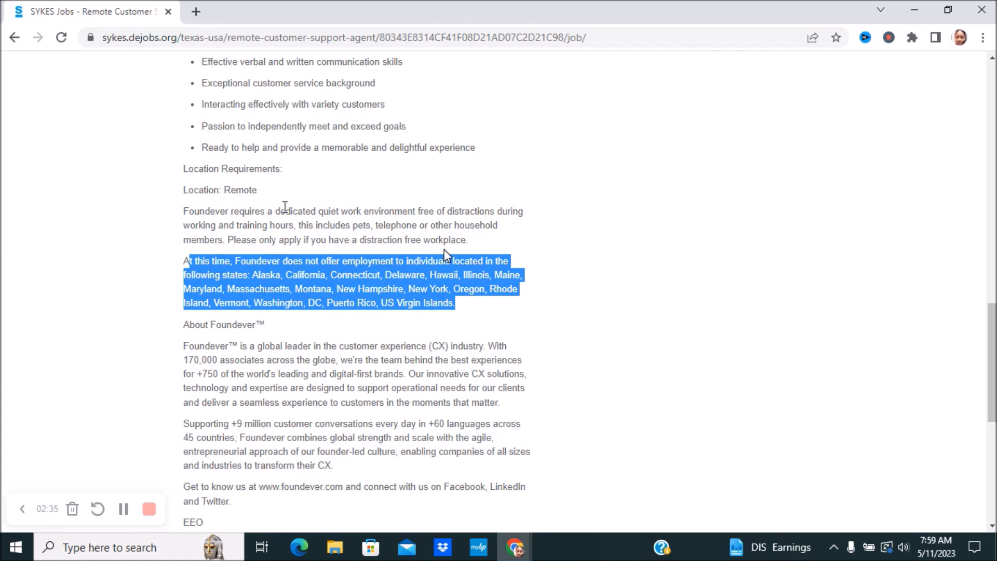
mouse_move(642, 306)
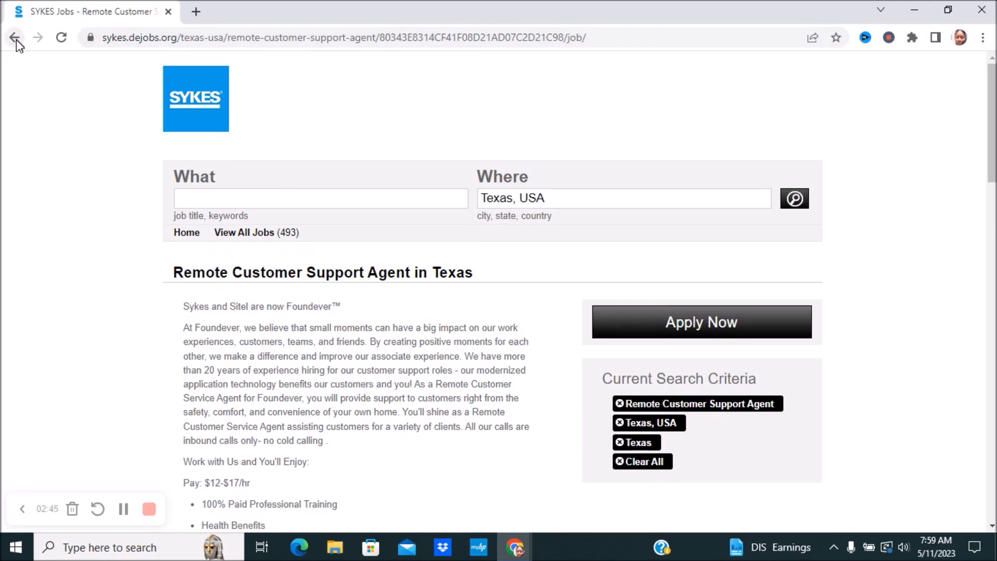
Go back to the 11 remote United States results and browse the list
left_click(14, 36)
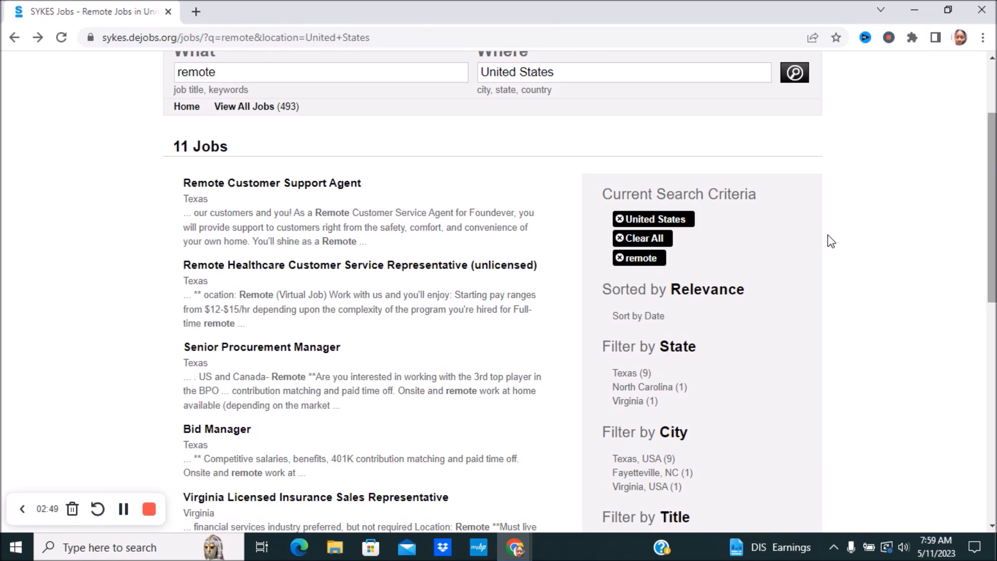
scroll("down", 3)
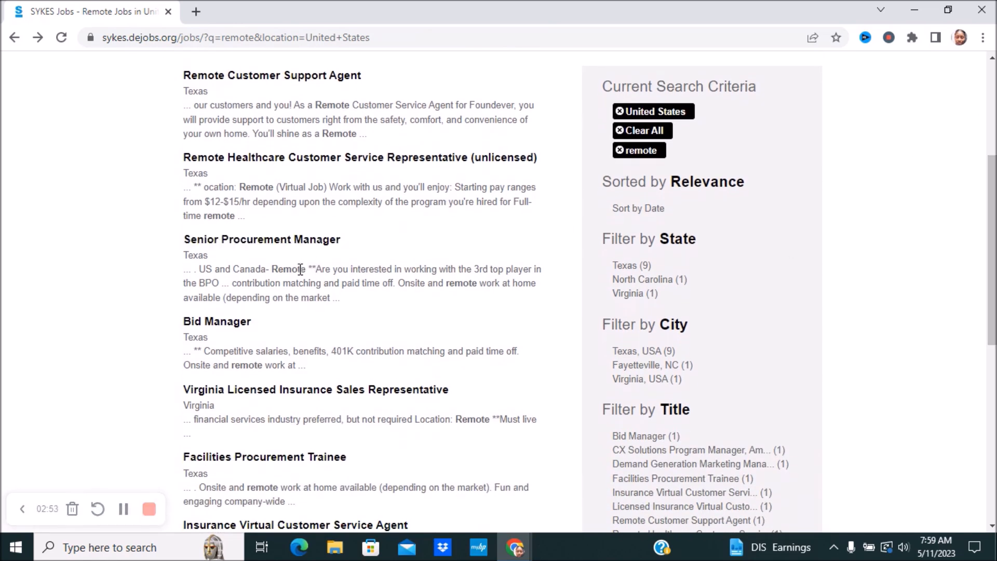
mouse_move(216, 321)
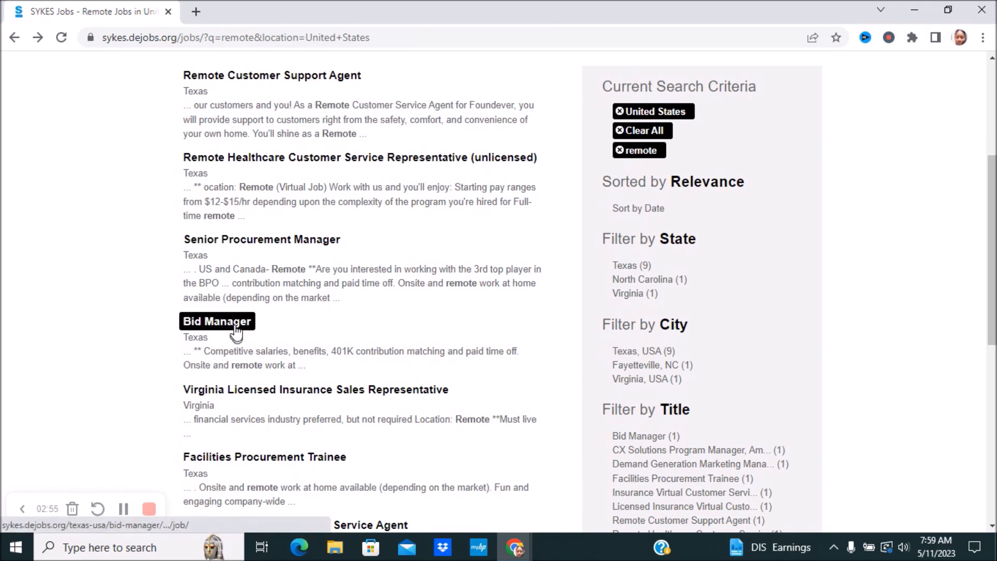
left_click(217, 321)
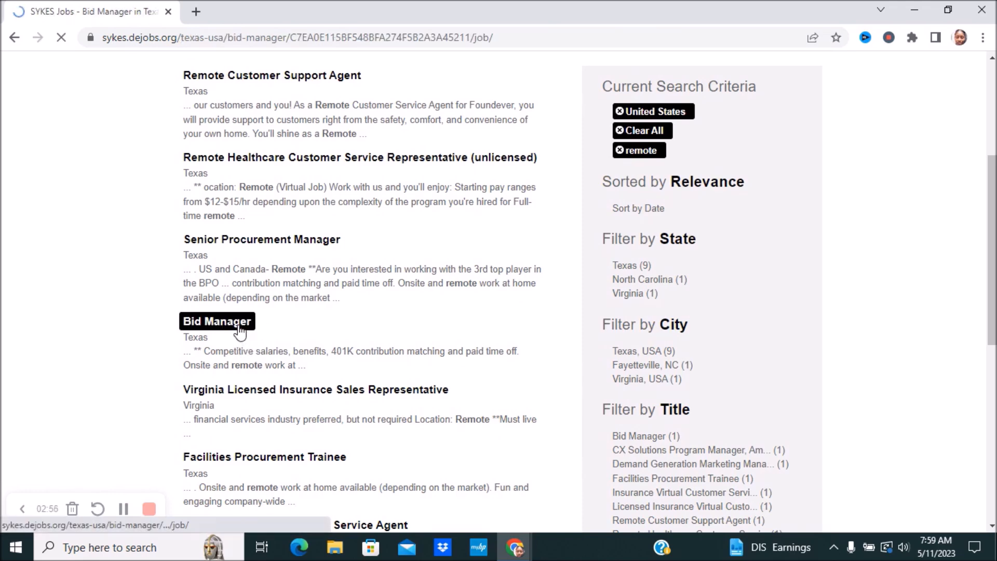
left_click(217, 321)
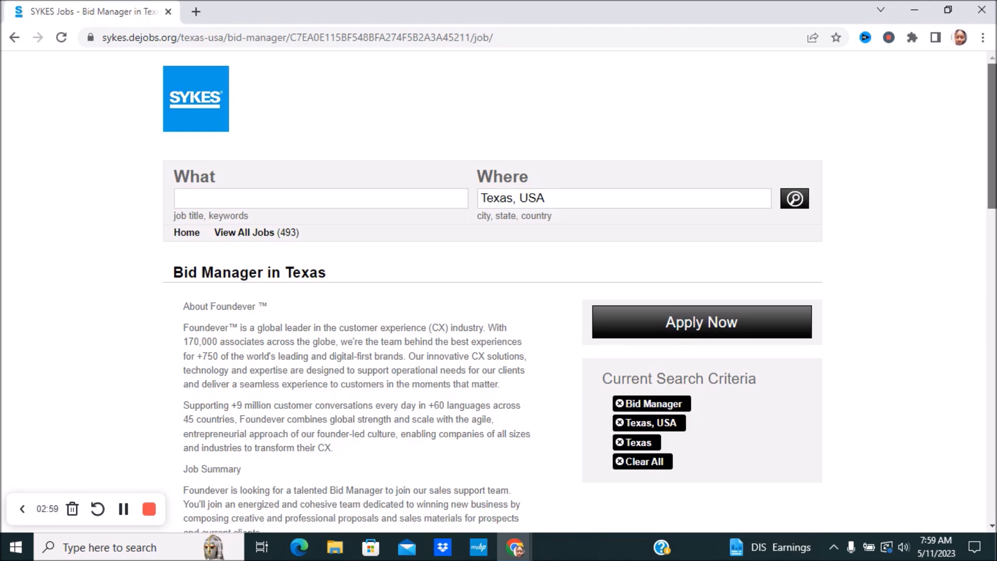
scroll("down", 3)
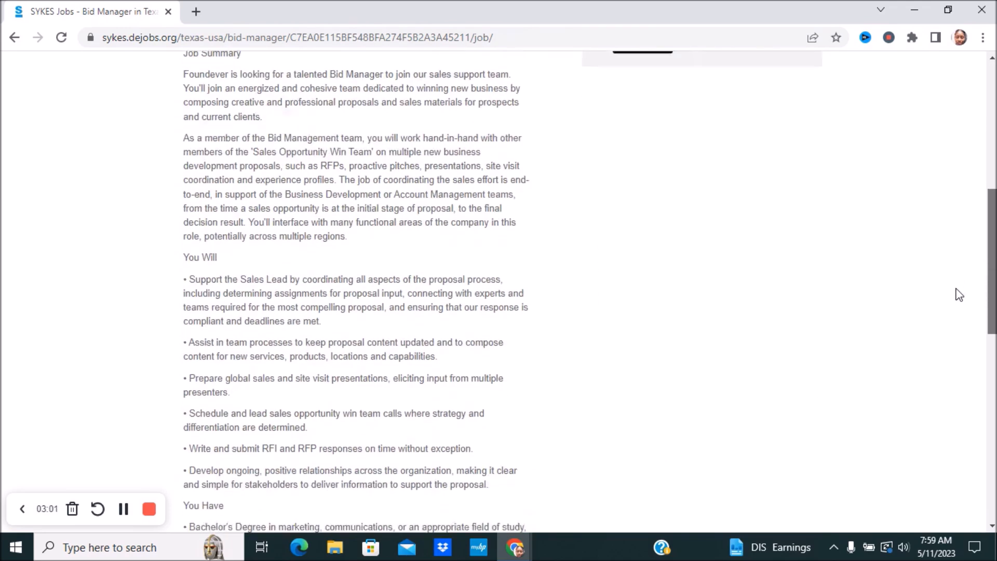
scroll("down", 3)
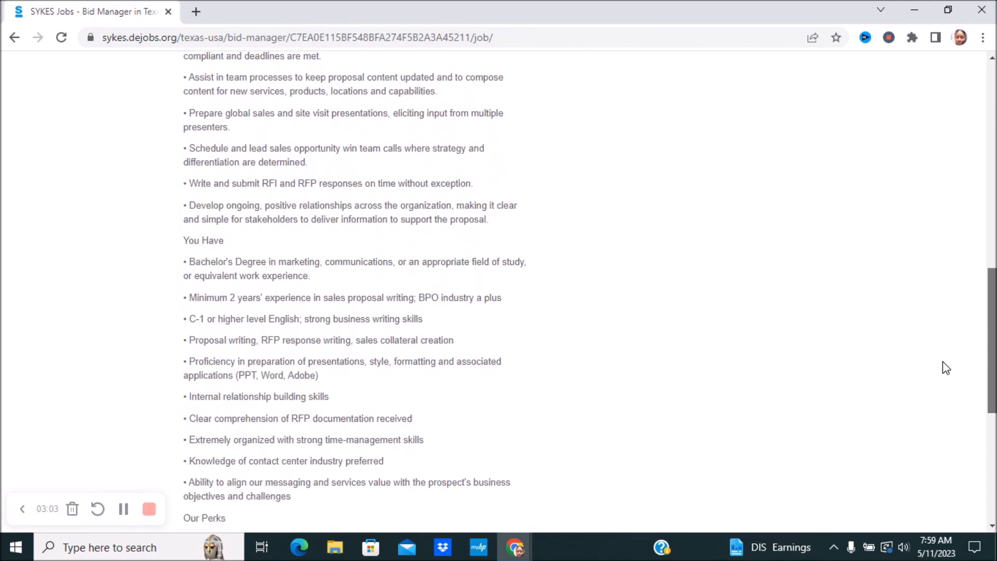
scroll("down", 3)
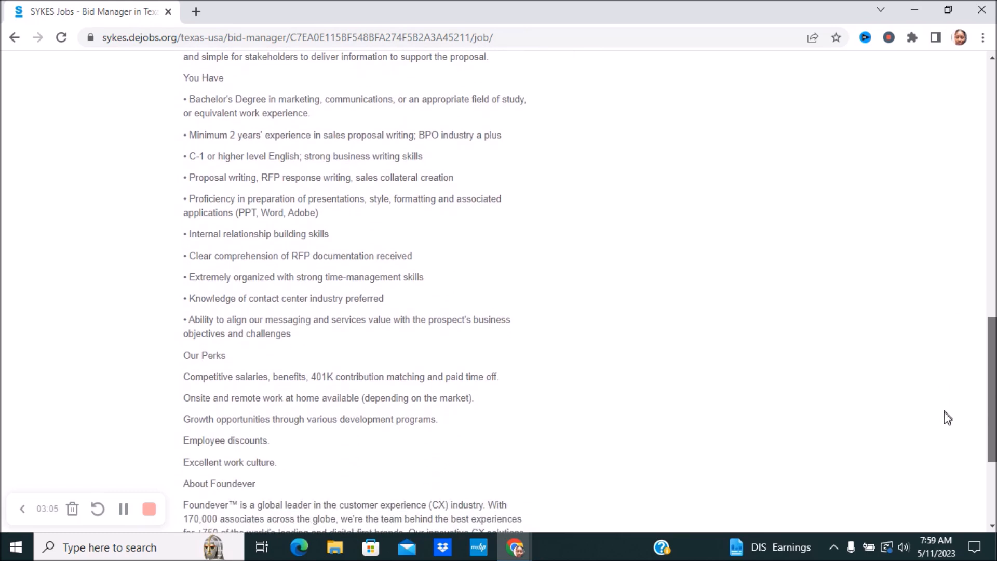
scroll("down", 3)
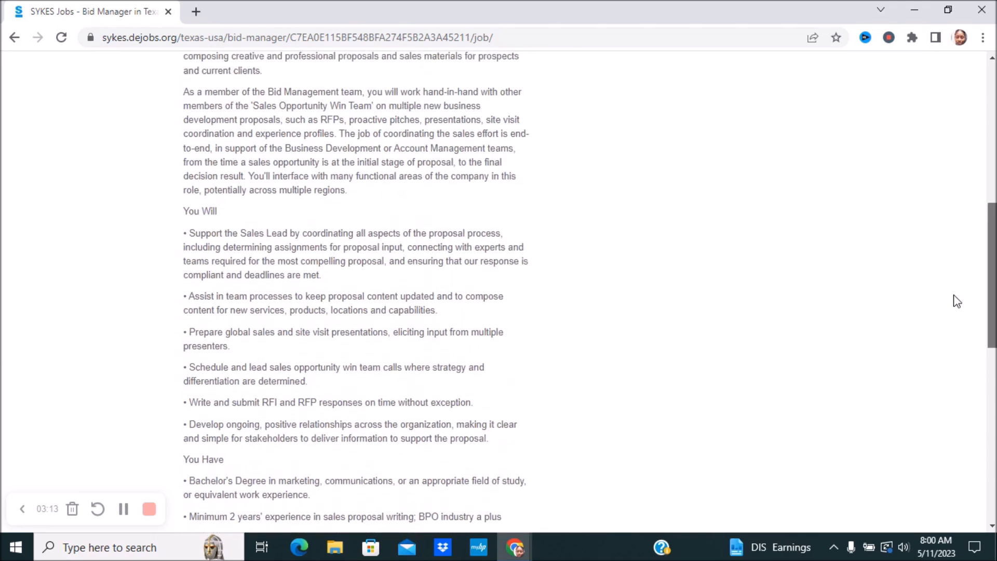
scroll("up", 3)
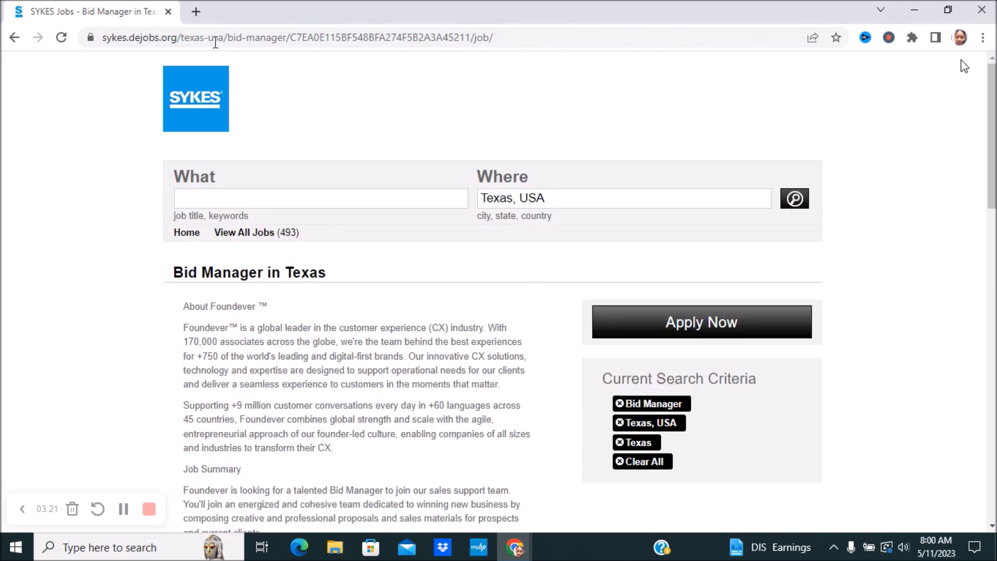
left_click(15, 37)
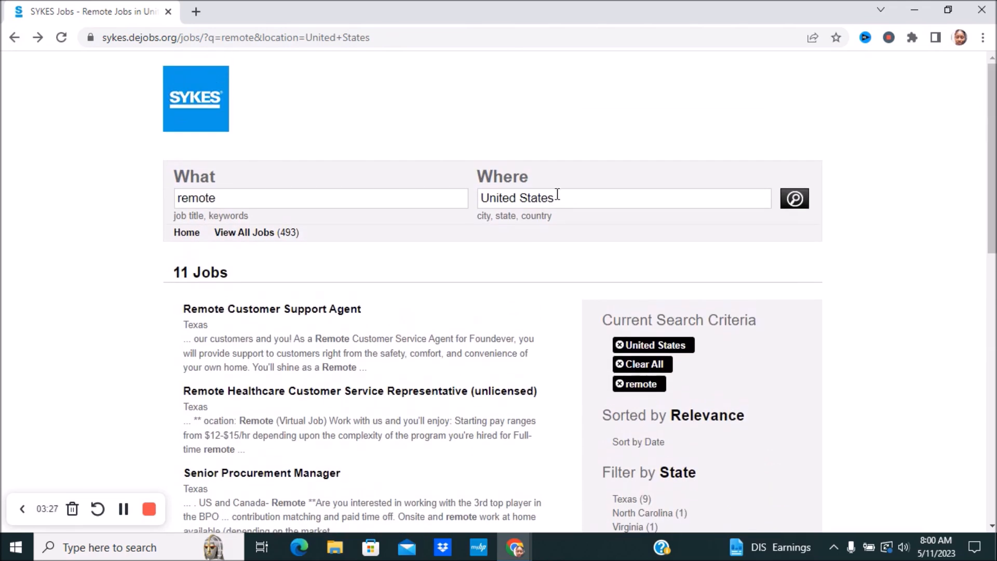
triple_click(517, 198)
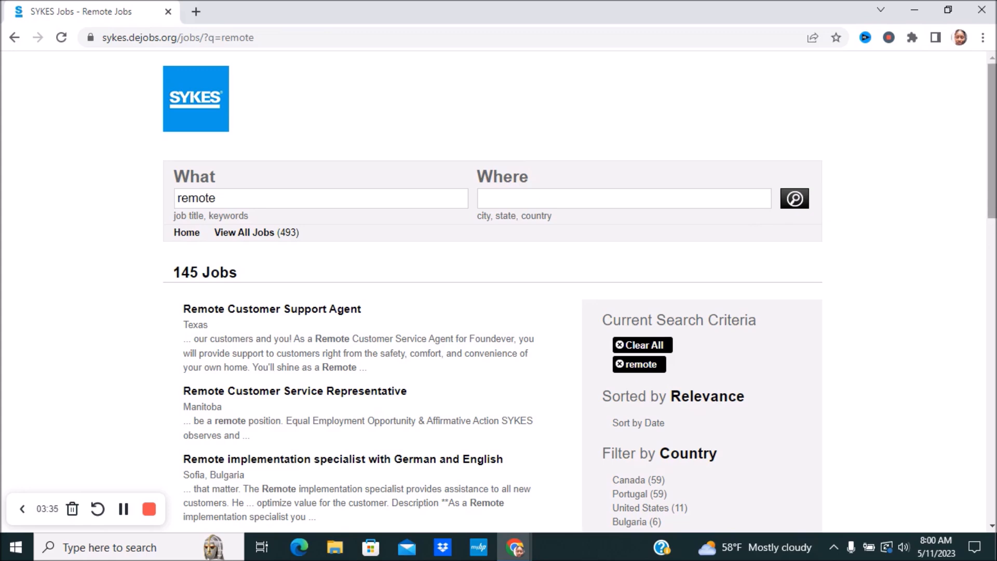
scroll("down", 3)
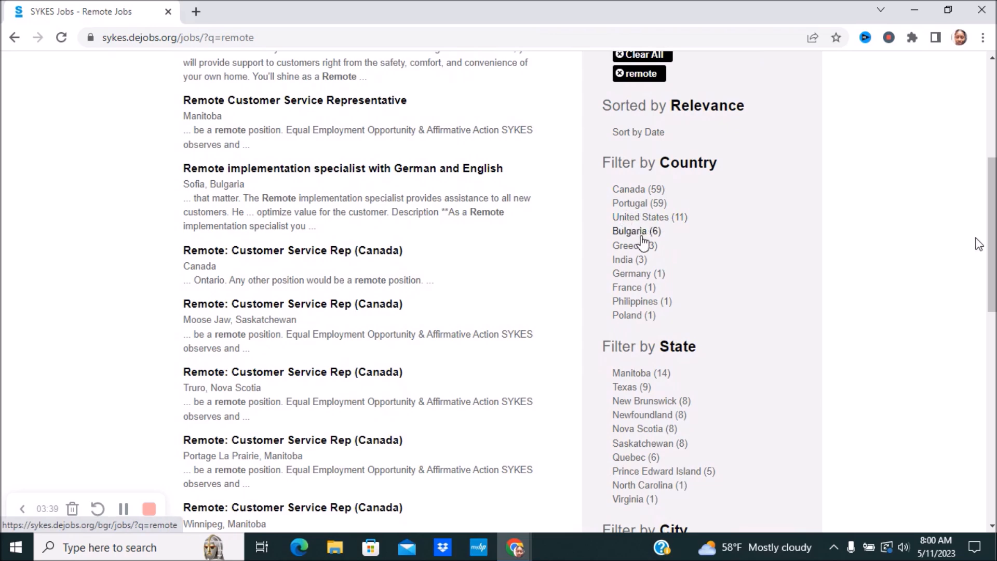
mouse_move(627, 278)
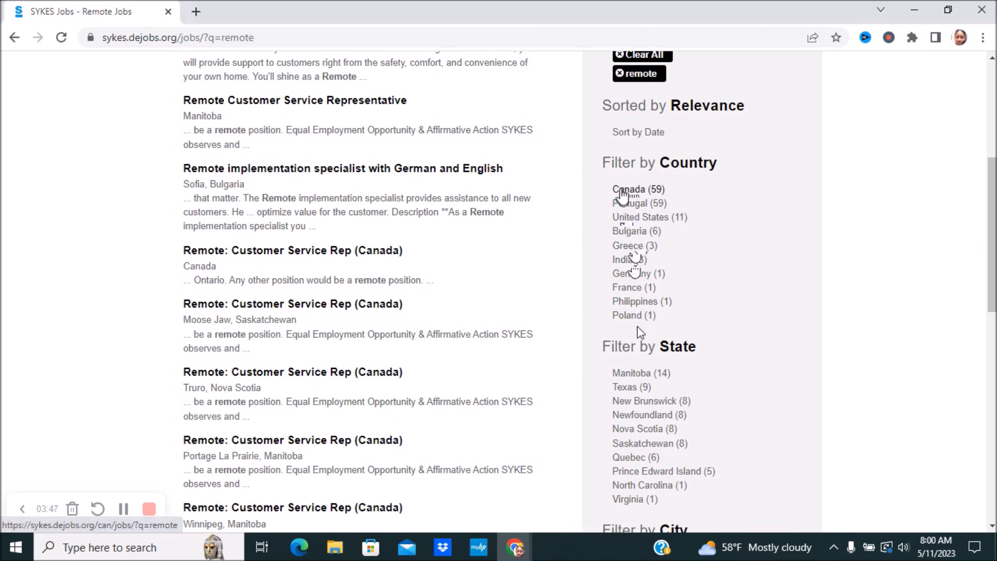
left_click(628, 190)
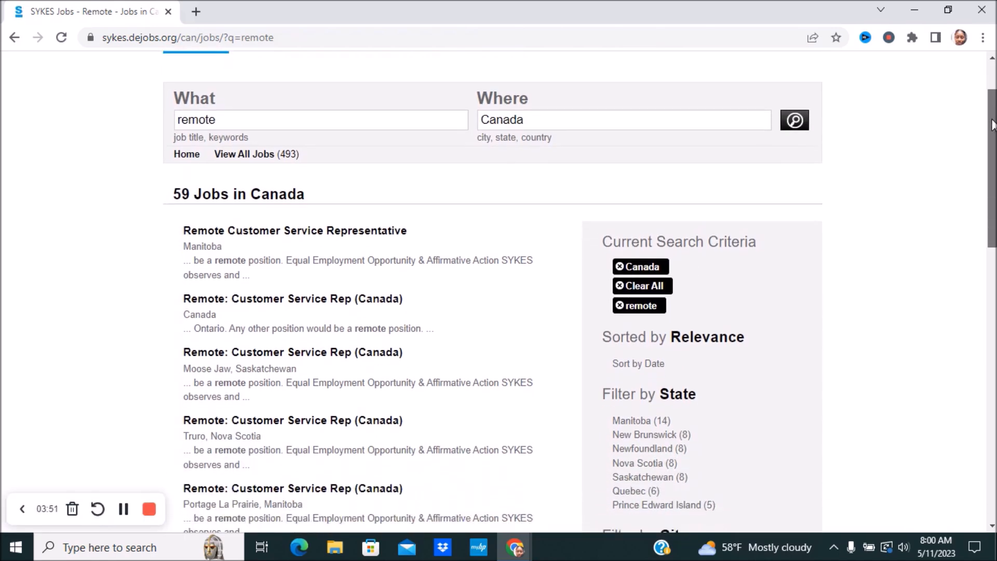
scroll("down", 3)
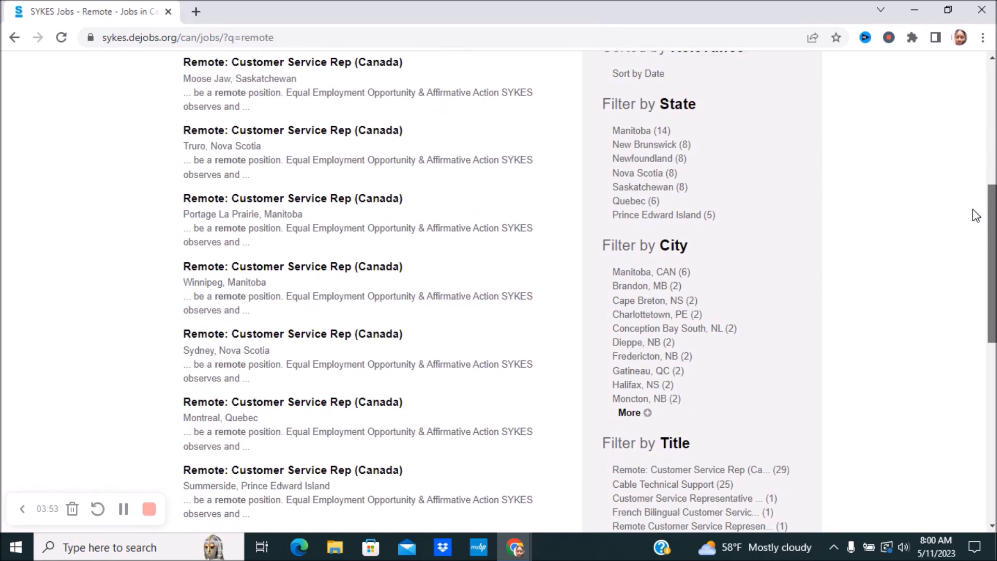
scroll("down", 3)
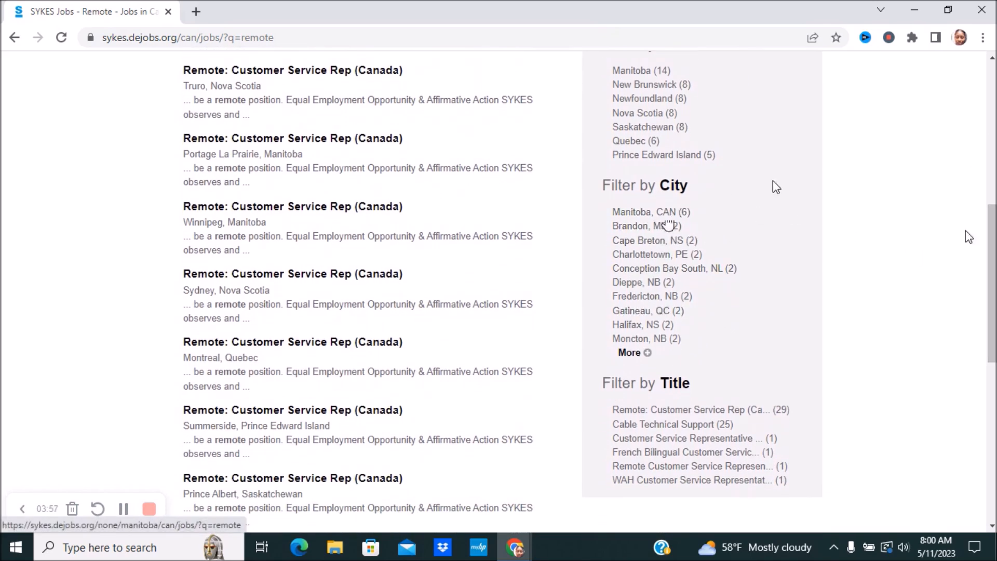
scroll("down", 3)
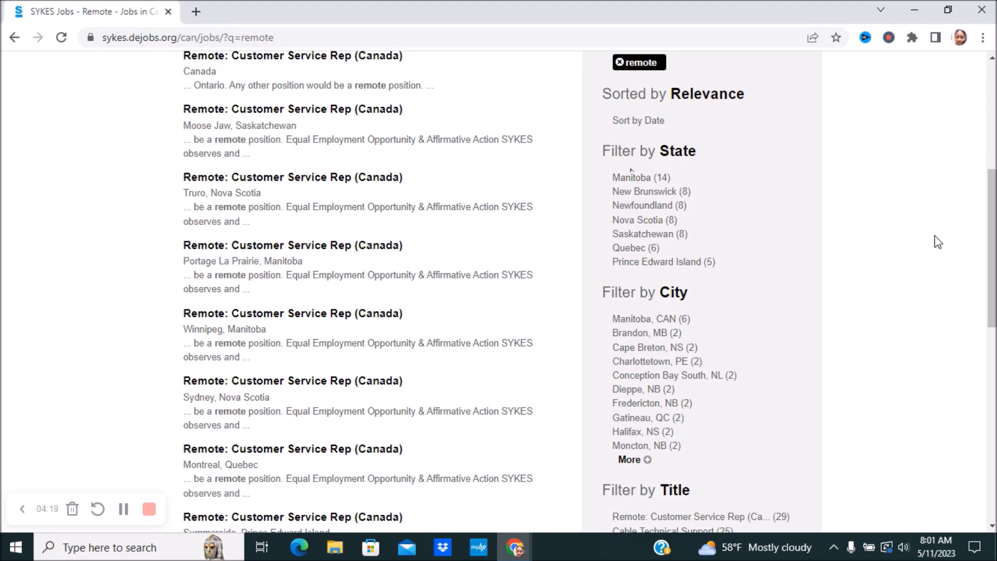
scroll("down", 3)
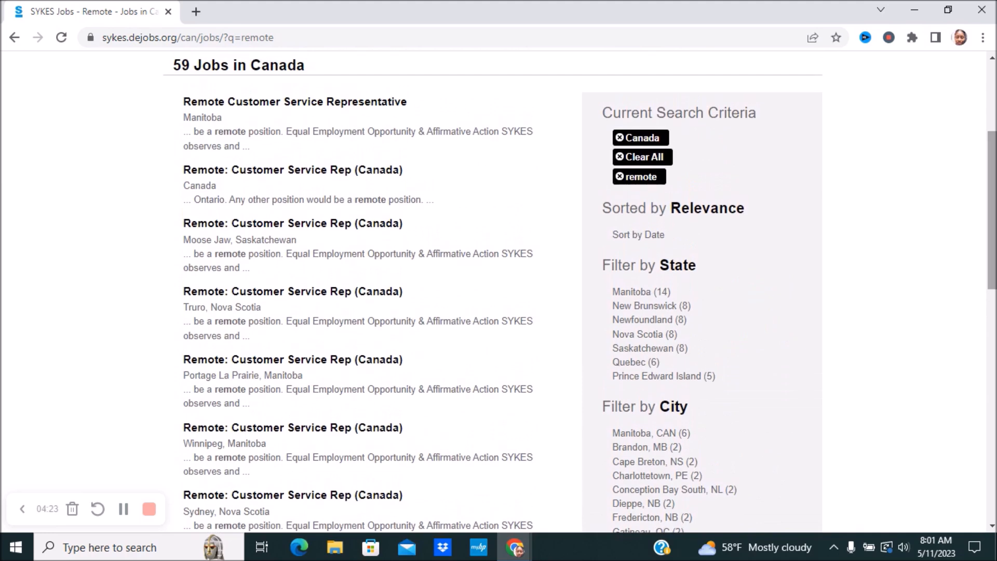
left_click(639, 137)
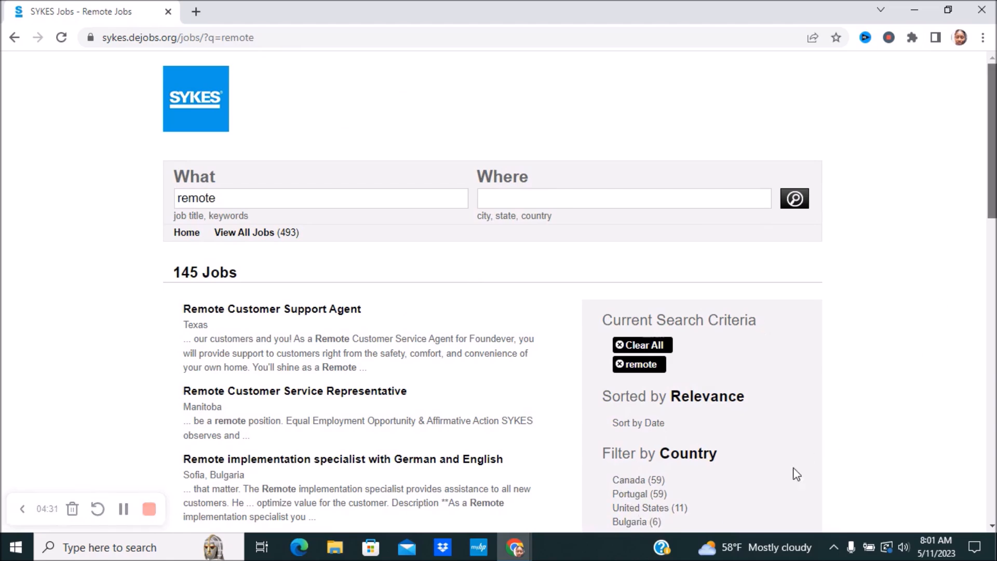
Scroll the Philippines-filtered results to the single HRIS Business Systems Analyst listing
scroll("down", 3)
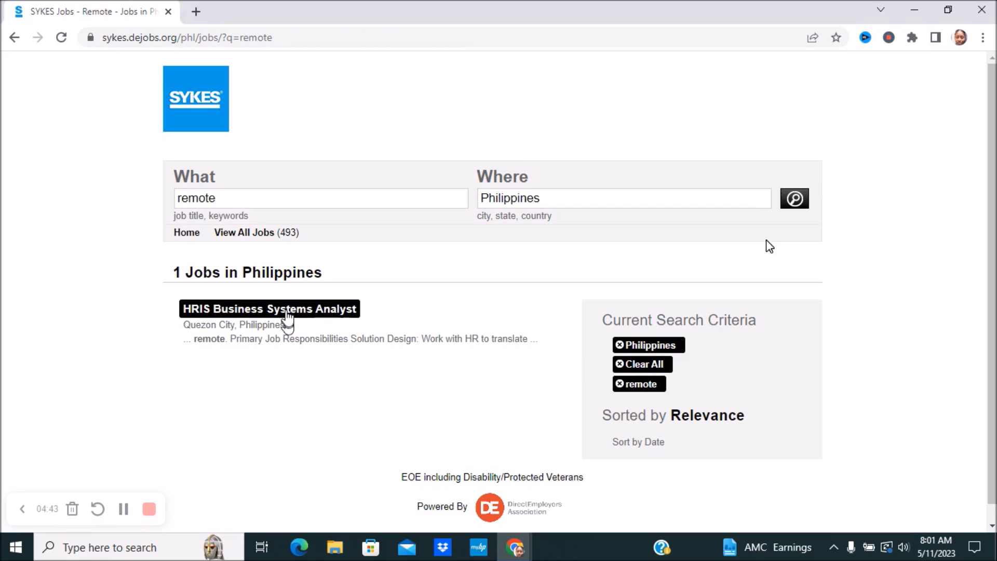
Open the HRIS Business Systems Analyst posting in Quezon City and read its responsibilities and qualifications
left_click(269, 309)
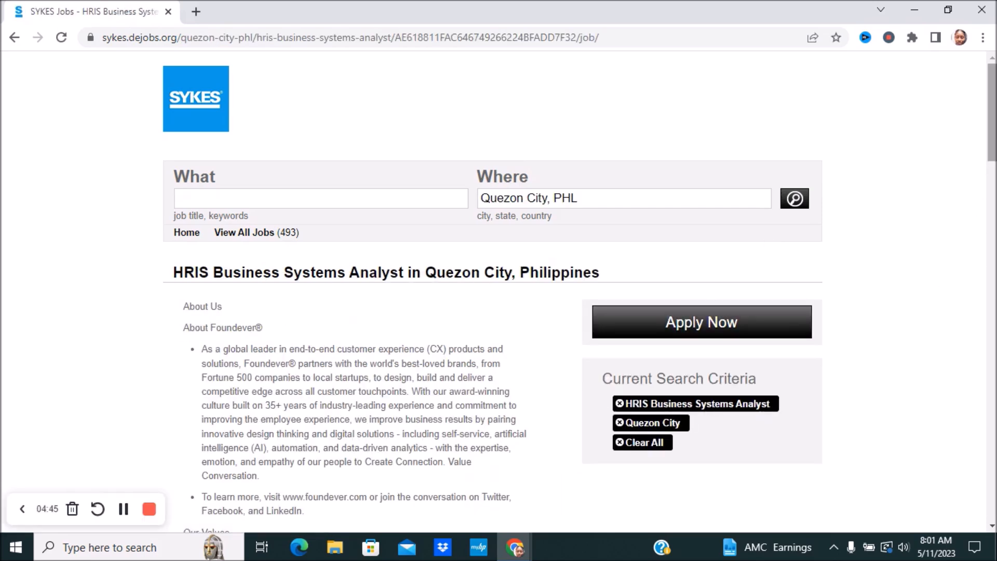
scroll("down", 3)
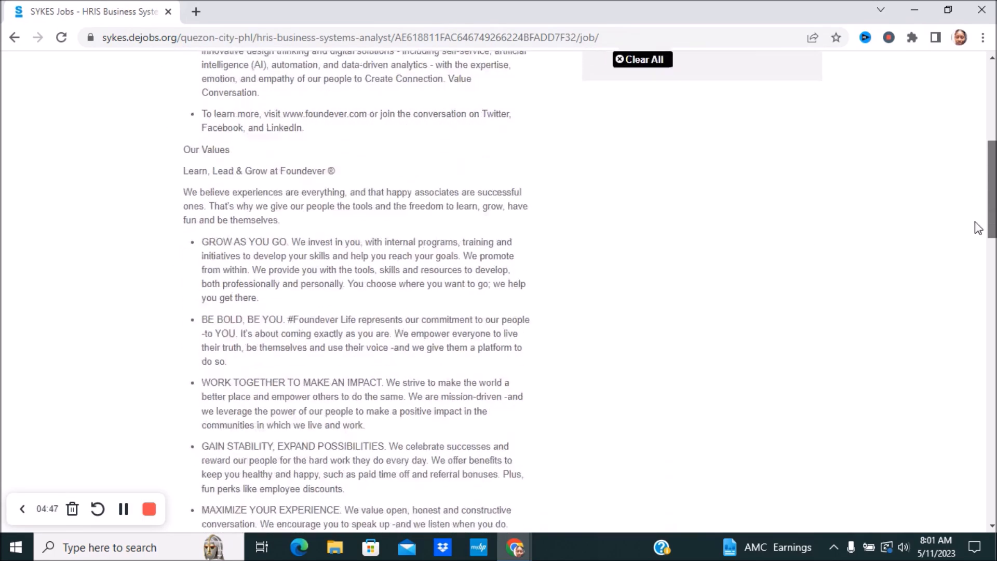
scroll("down", 3)
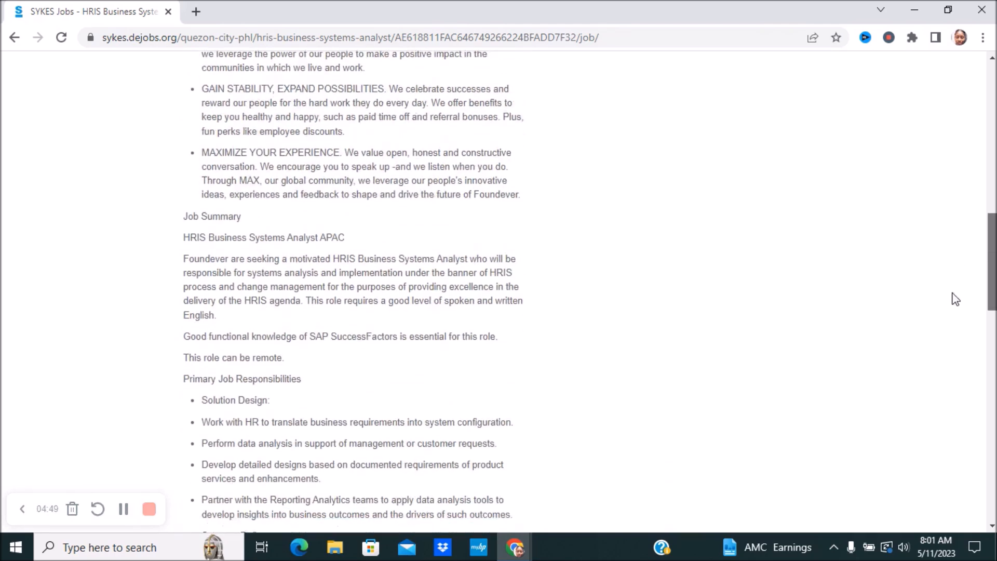
scroll("down", 3)
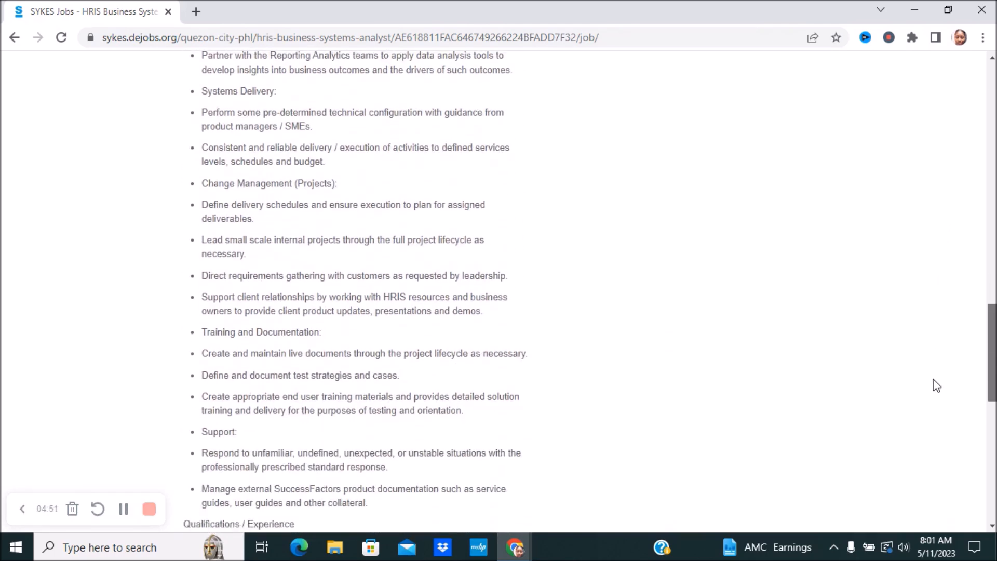
scroll("down", 3)
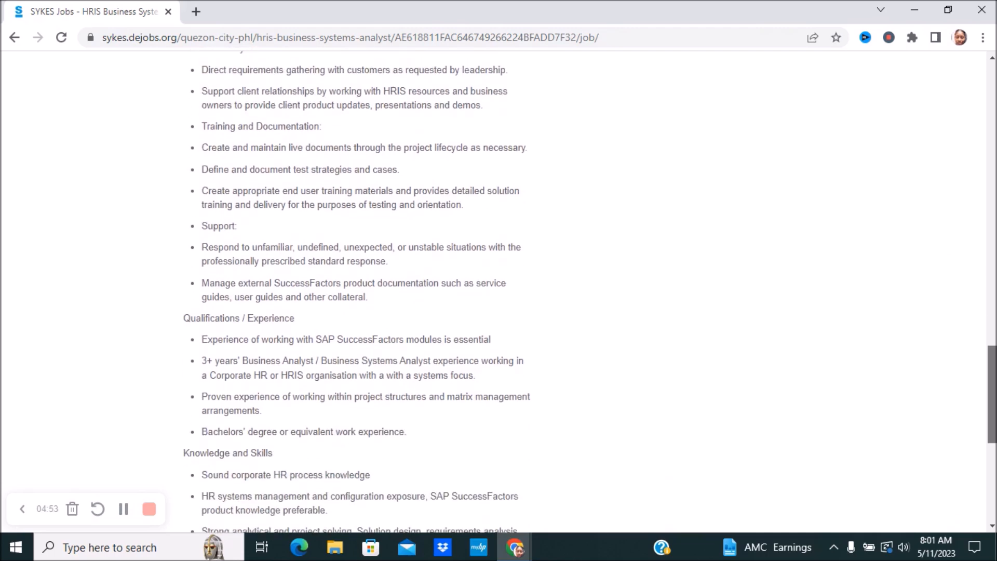
scroll("down", 3)
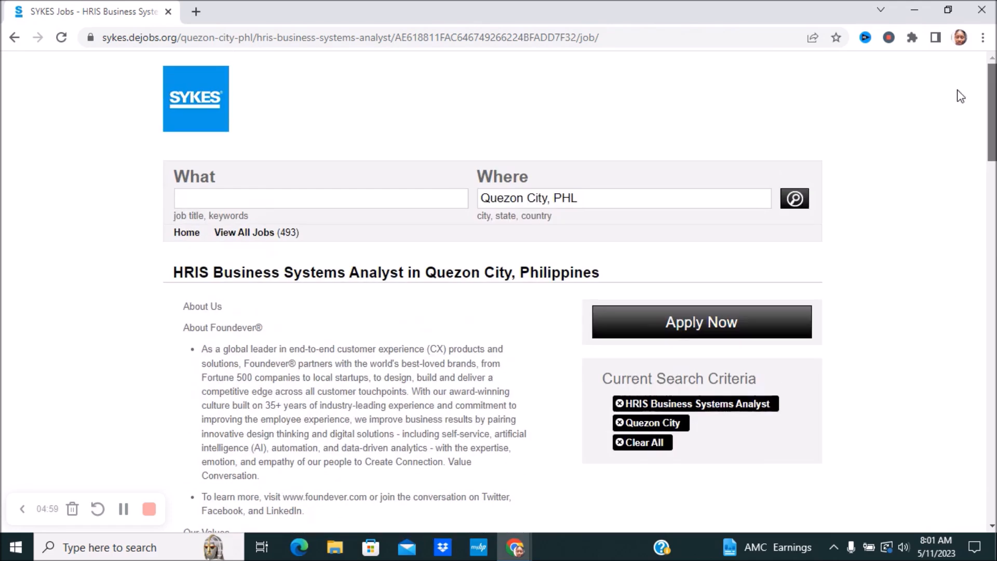
mouse_move(799, 232)
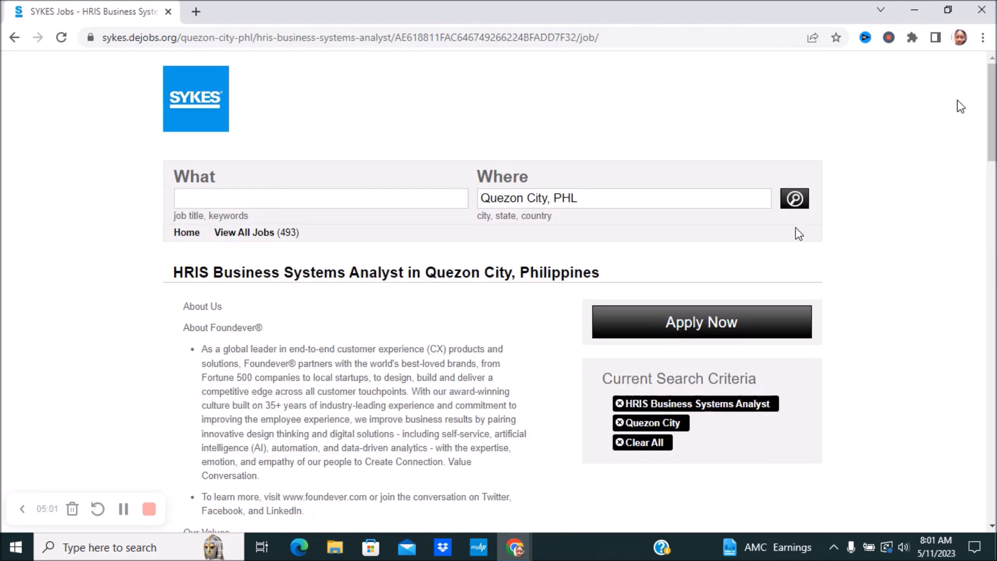
Use Apply Now to view the role on Foundever Careers and read its full description
left_click(701, 322)
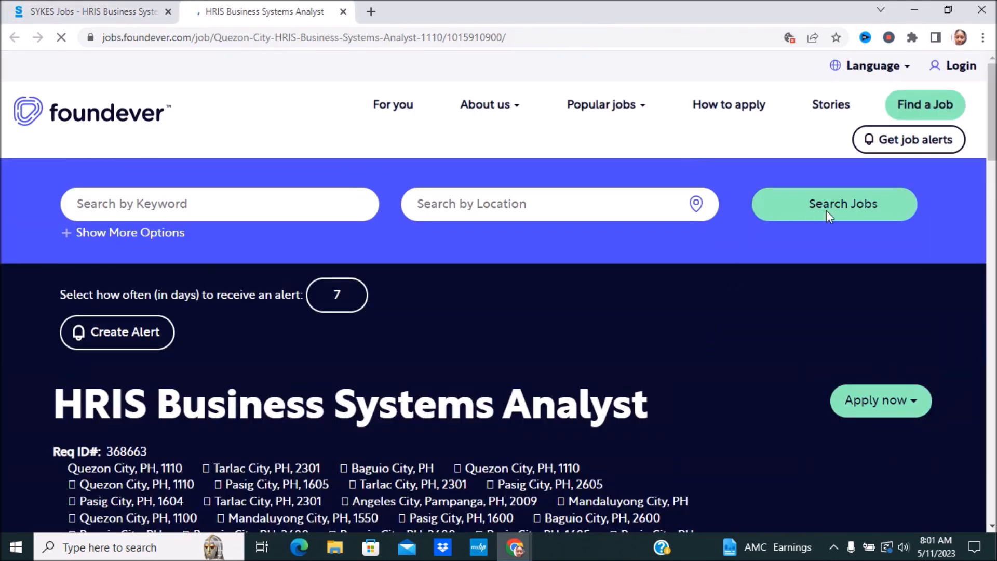
scroll("down", 3)
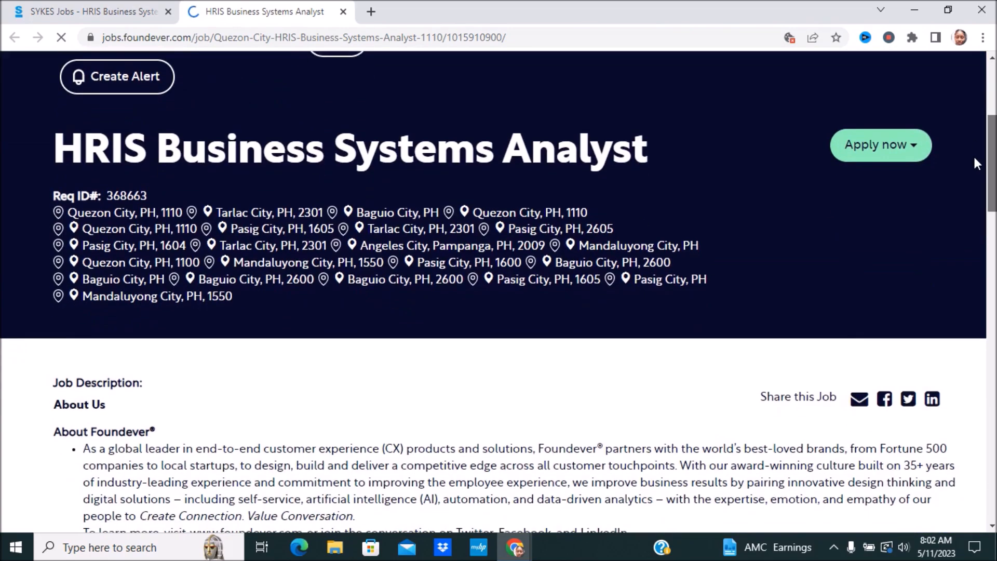
scroll("down", 3)
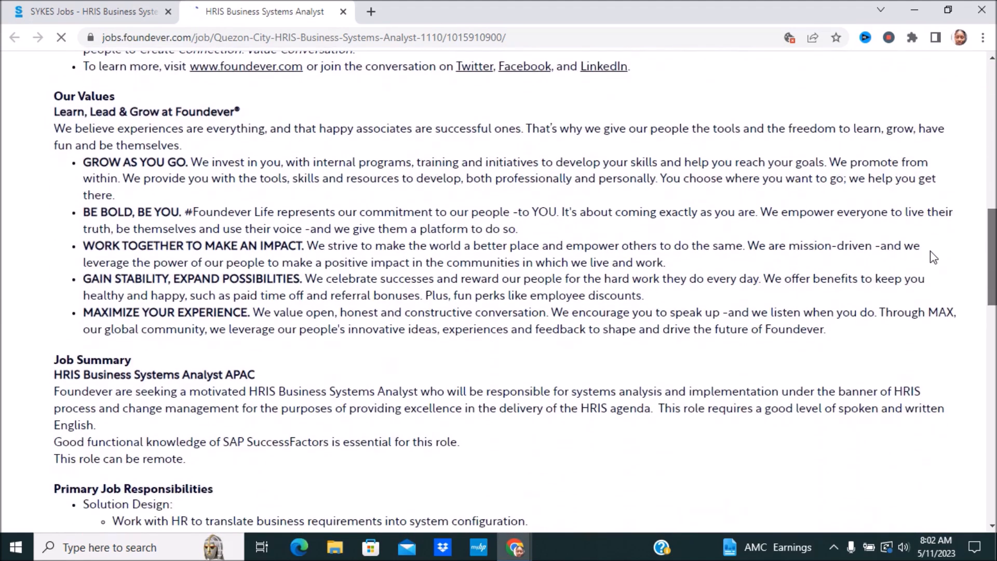
scroll("down", 3)
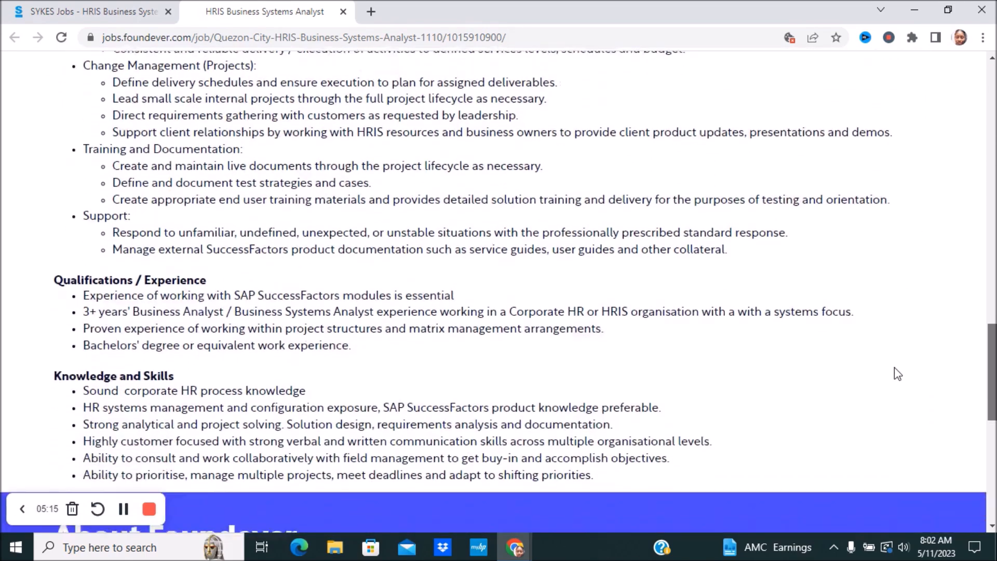
scroll("down", 3)
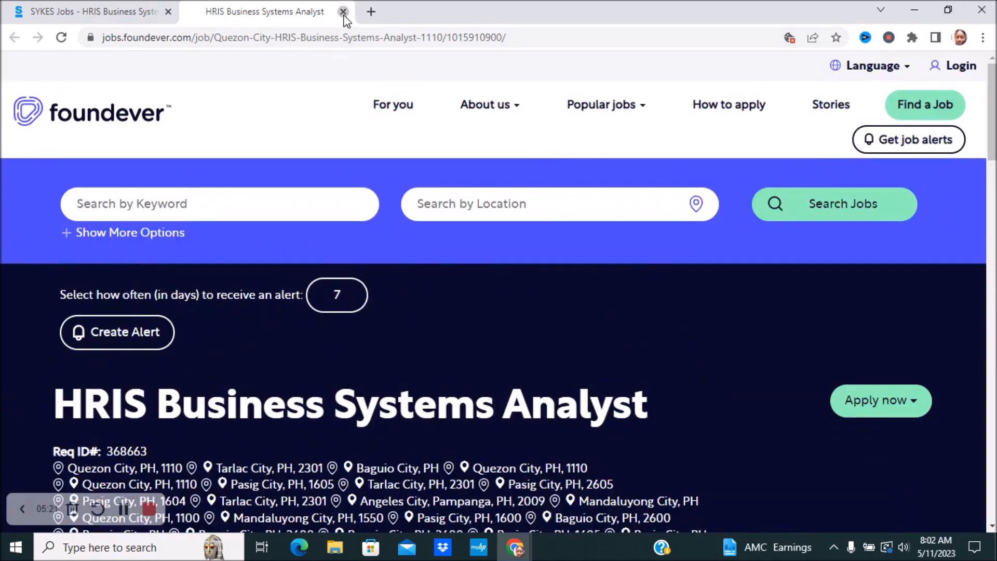
Close the Foundever Careers tab, returning to the SYKES posting
left_click(343, 11)
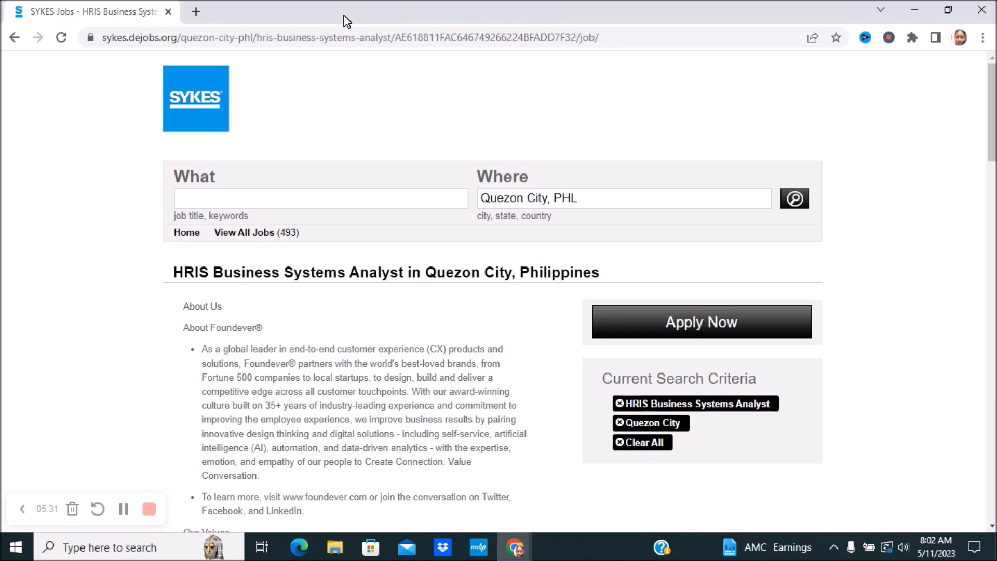
mouse_move(154, 248)
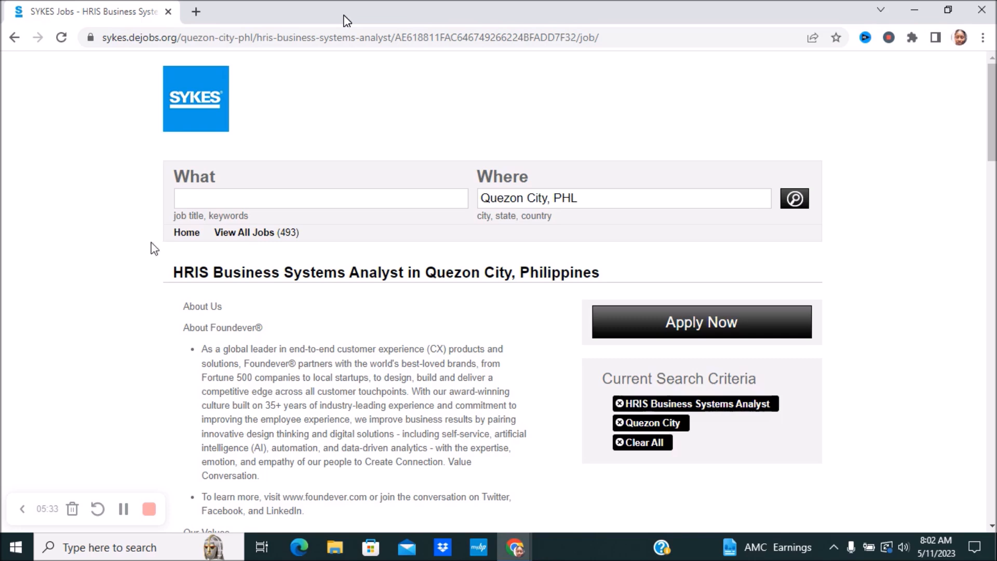
mouse_move(93, 472)
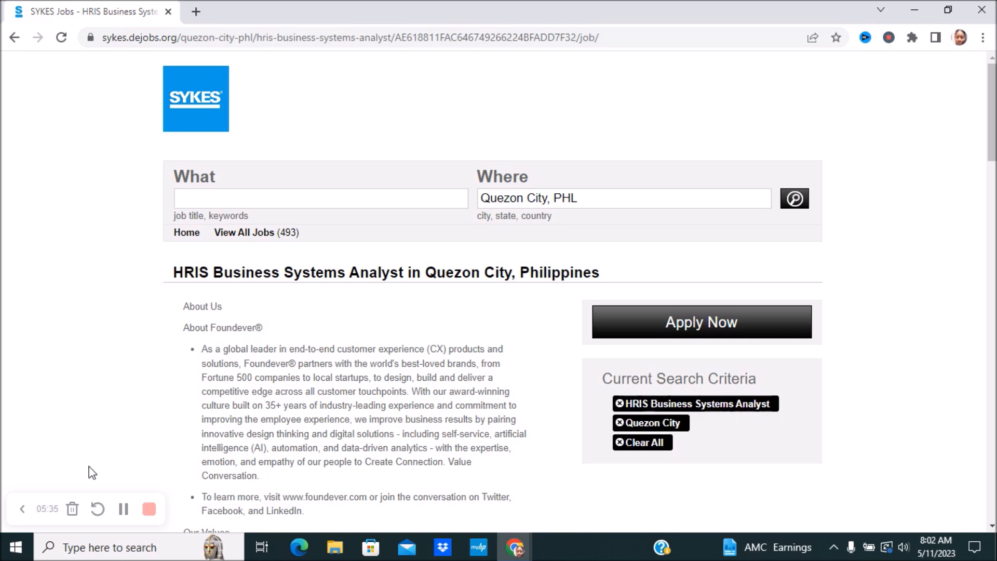
mouse_move(150, 509)
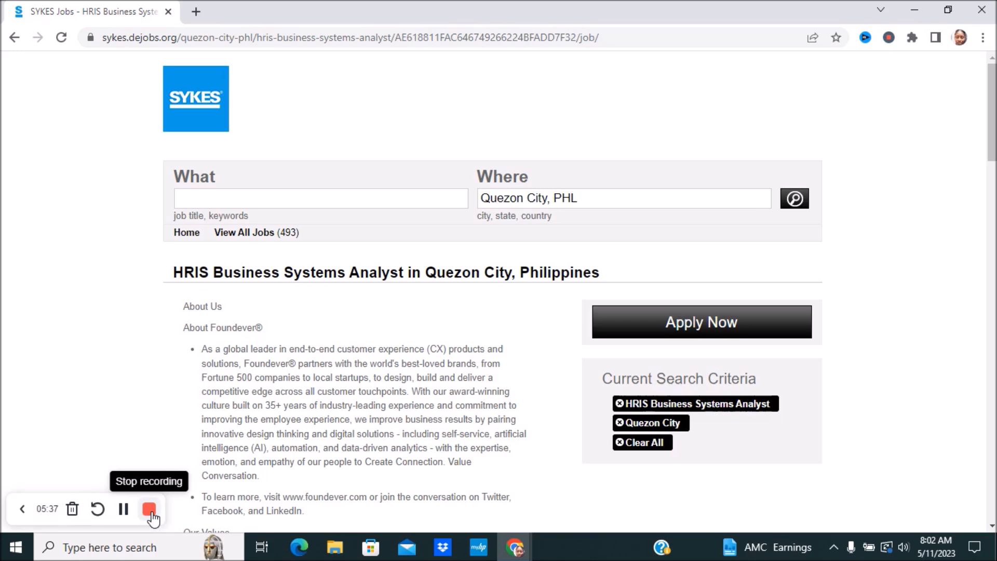